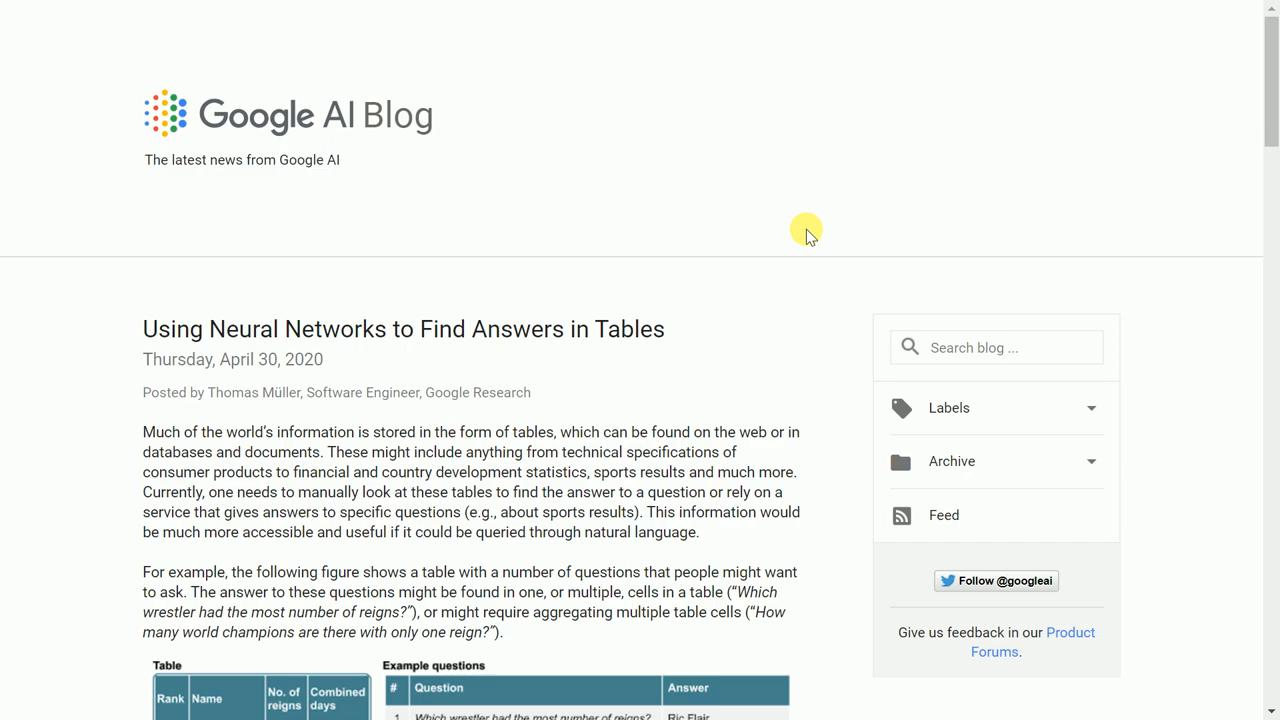
Scroll through the TAPAS notebook, check data.csv sits beside sample_data, and hide the Files sidebar
scroll(down, 3)
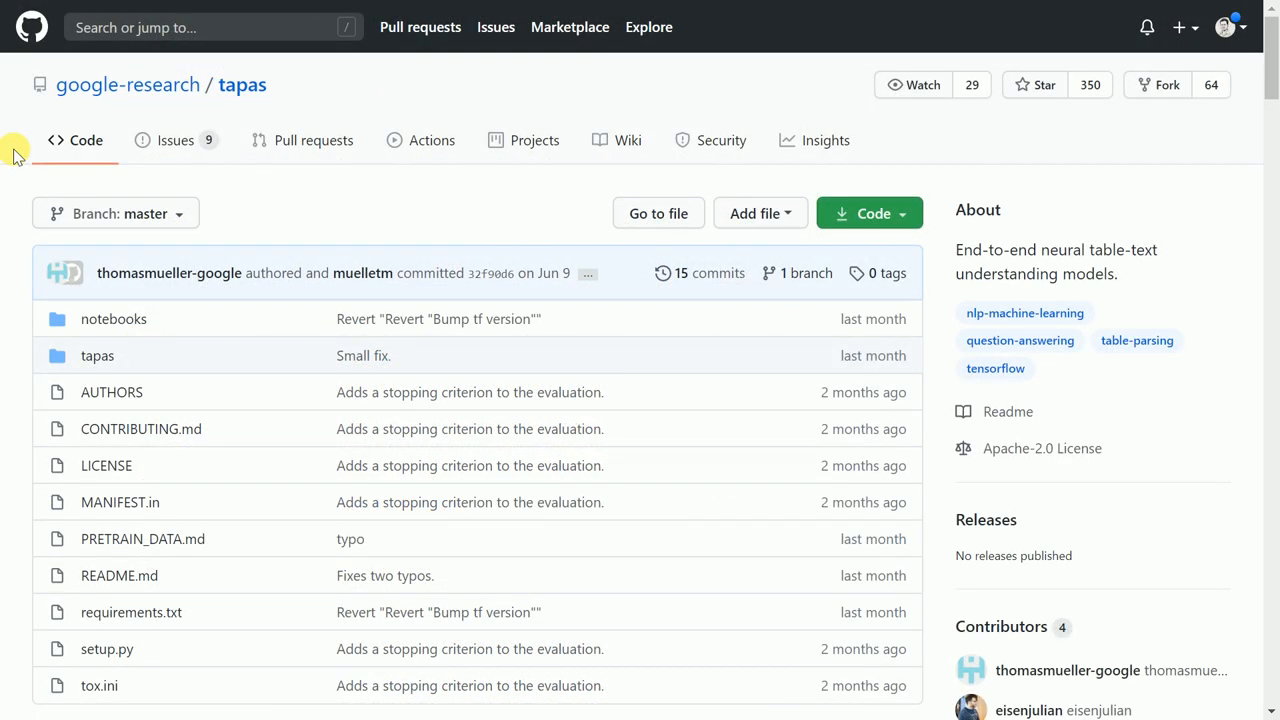
scroll(down, 3)
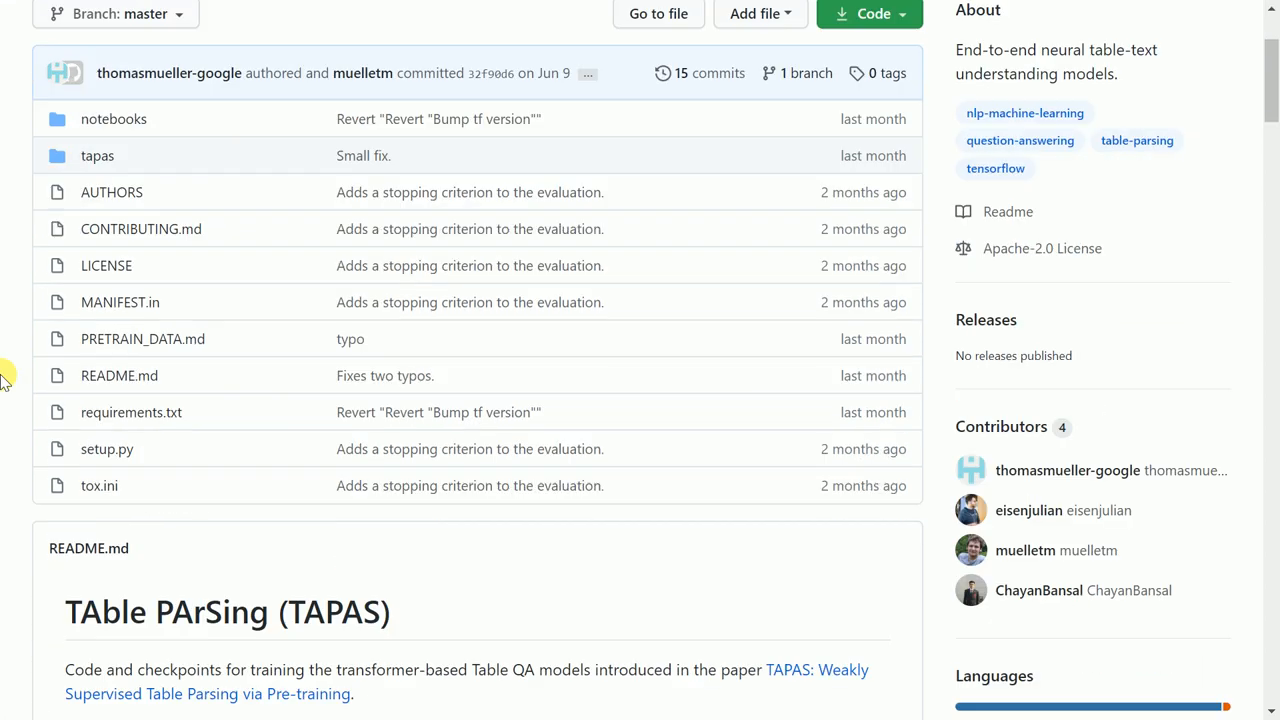
scroll(down, 3)
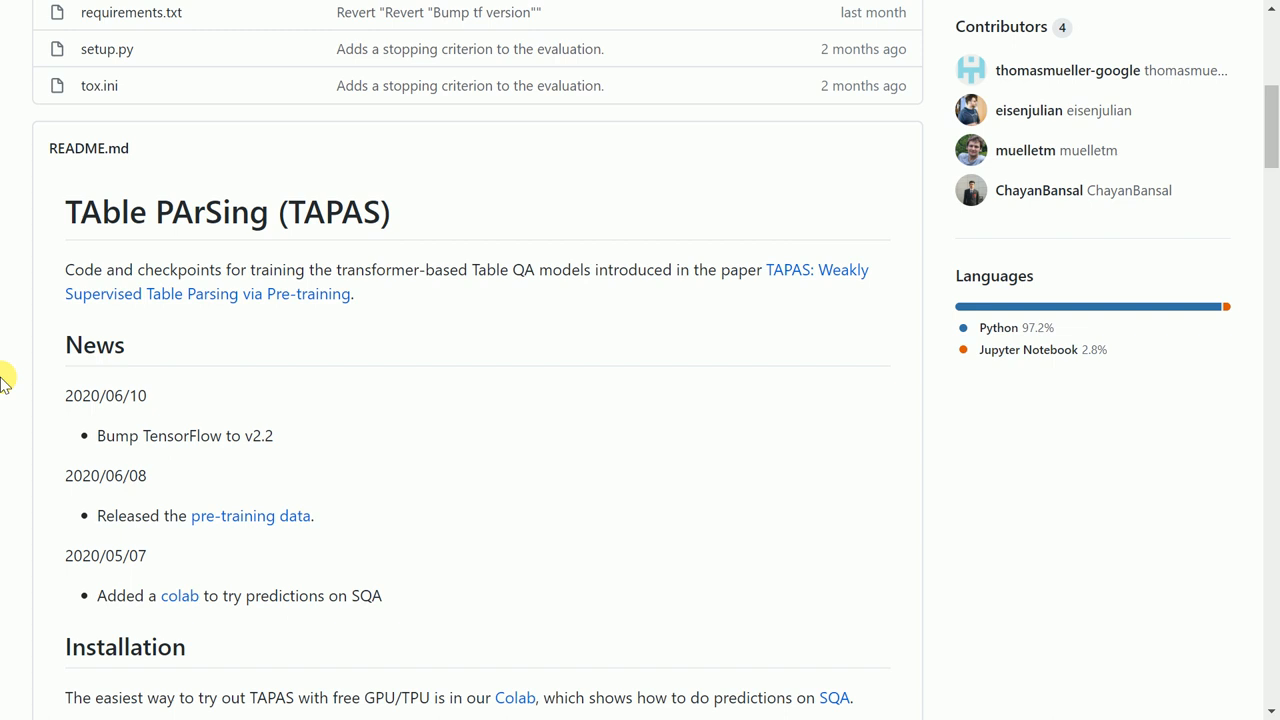
scroll(down, 3)
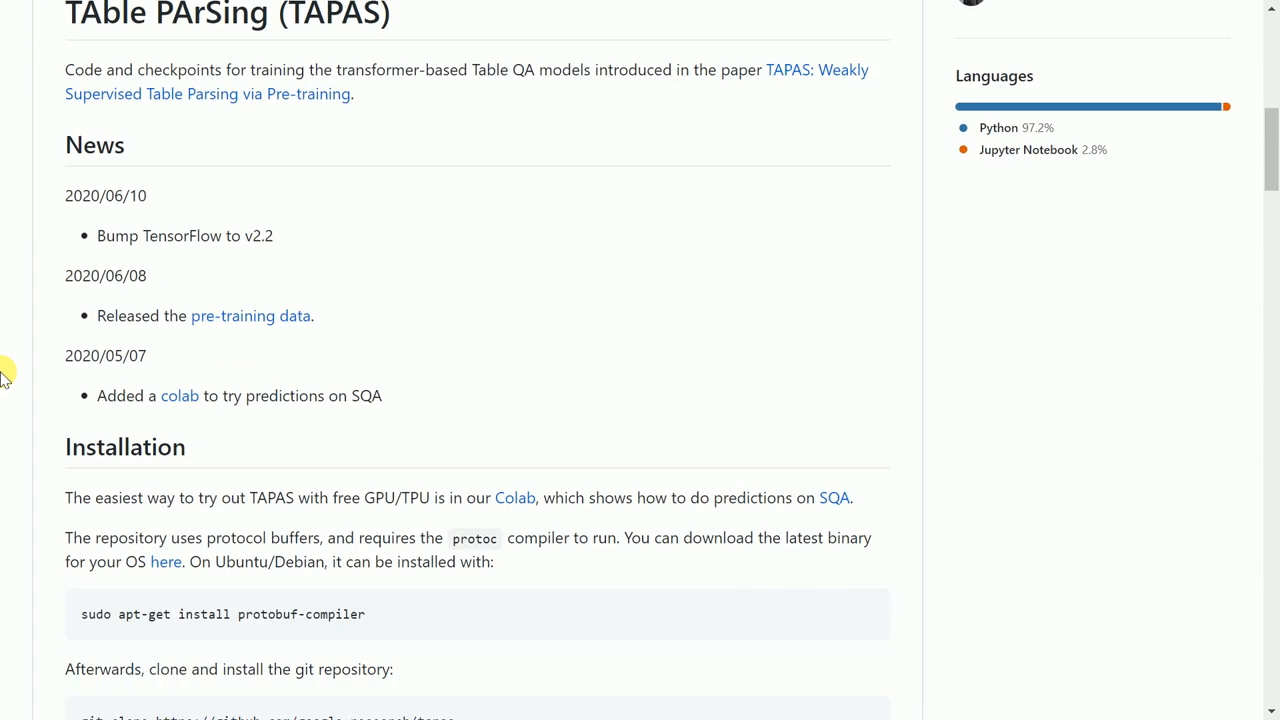
scroll(down, 3)
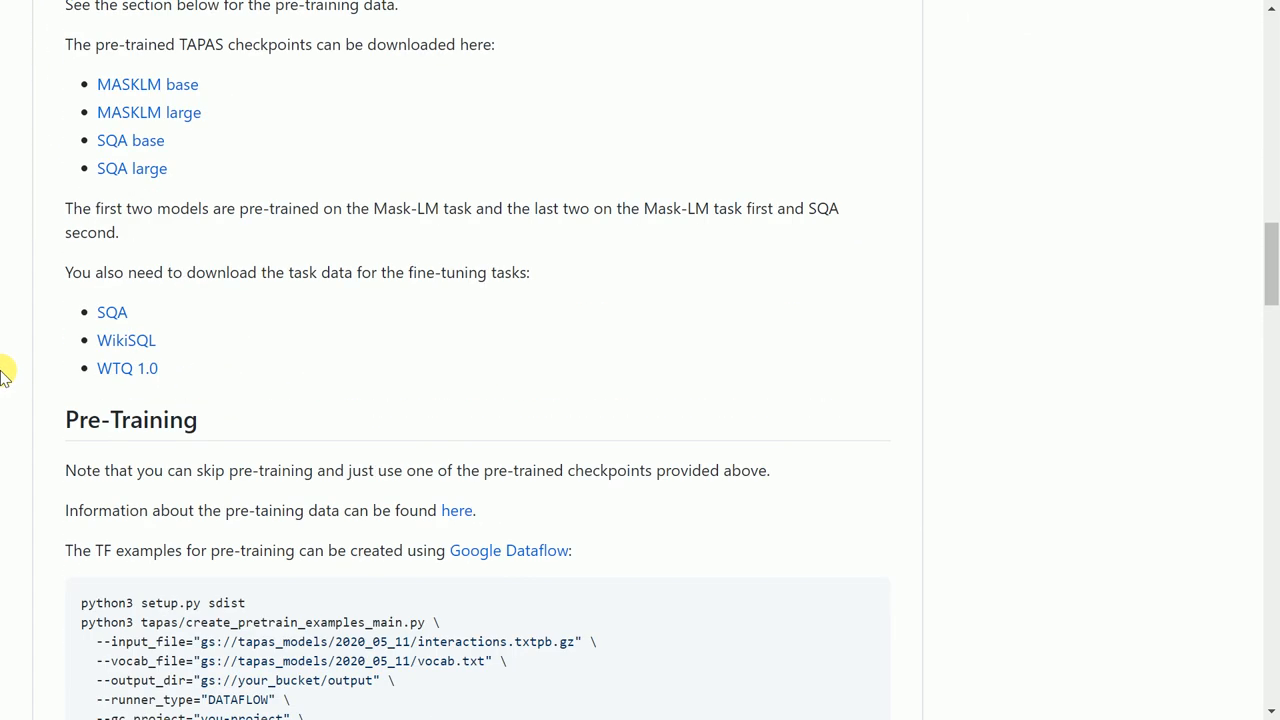
scroll(down, 3)
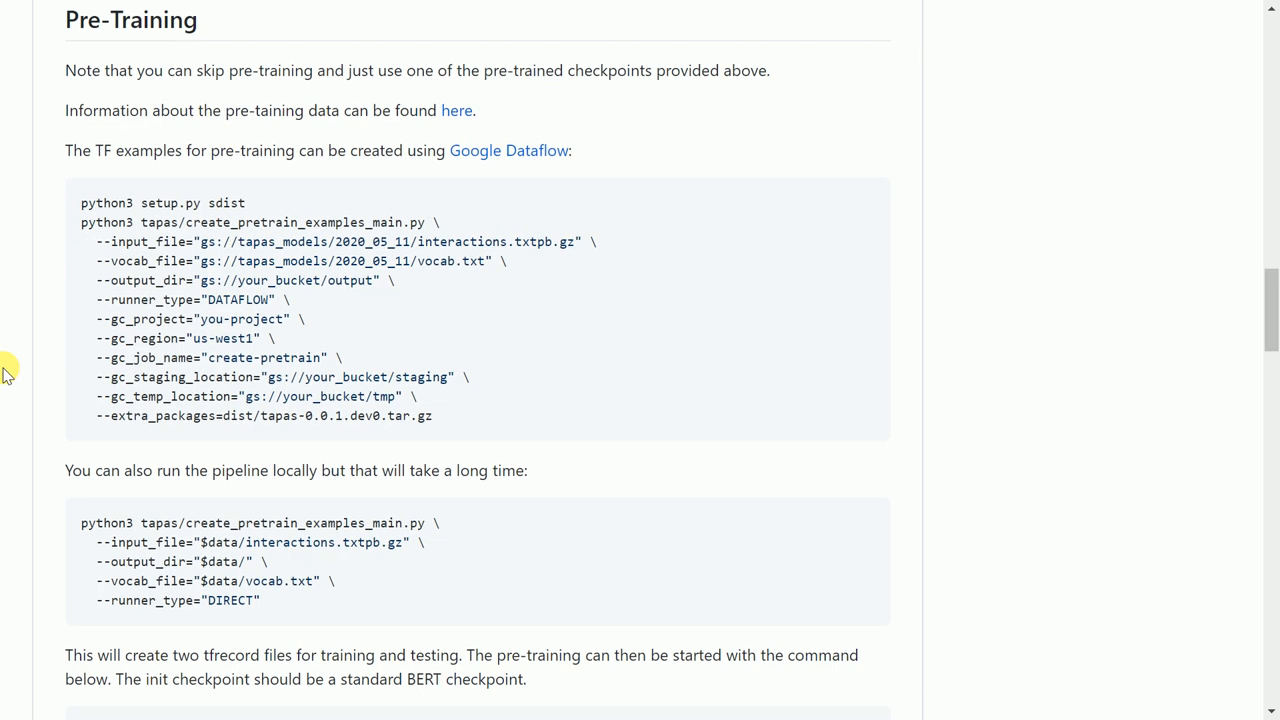
scroll(down, 3)
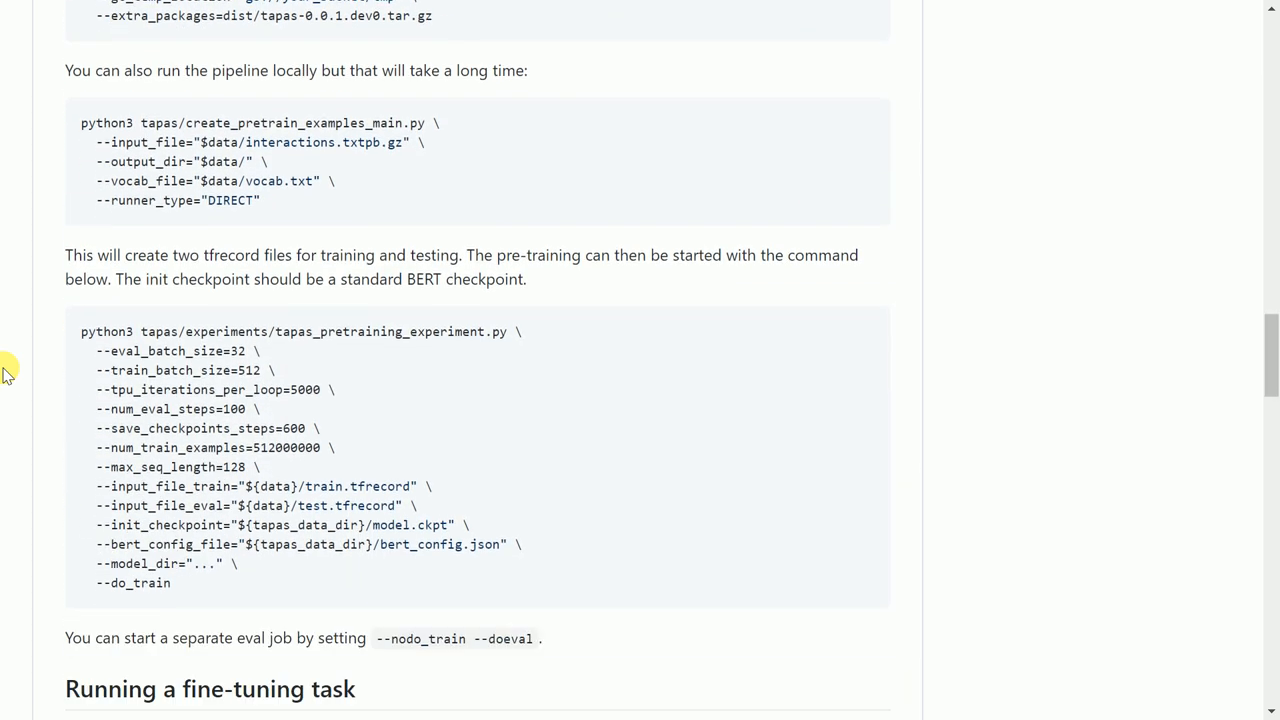
scroll(down, 3)
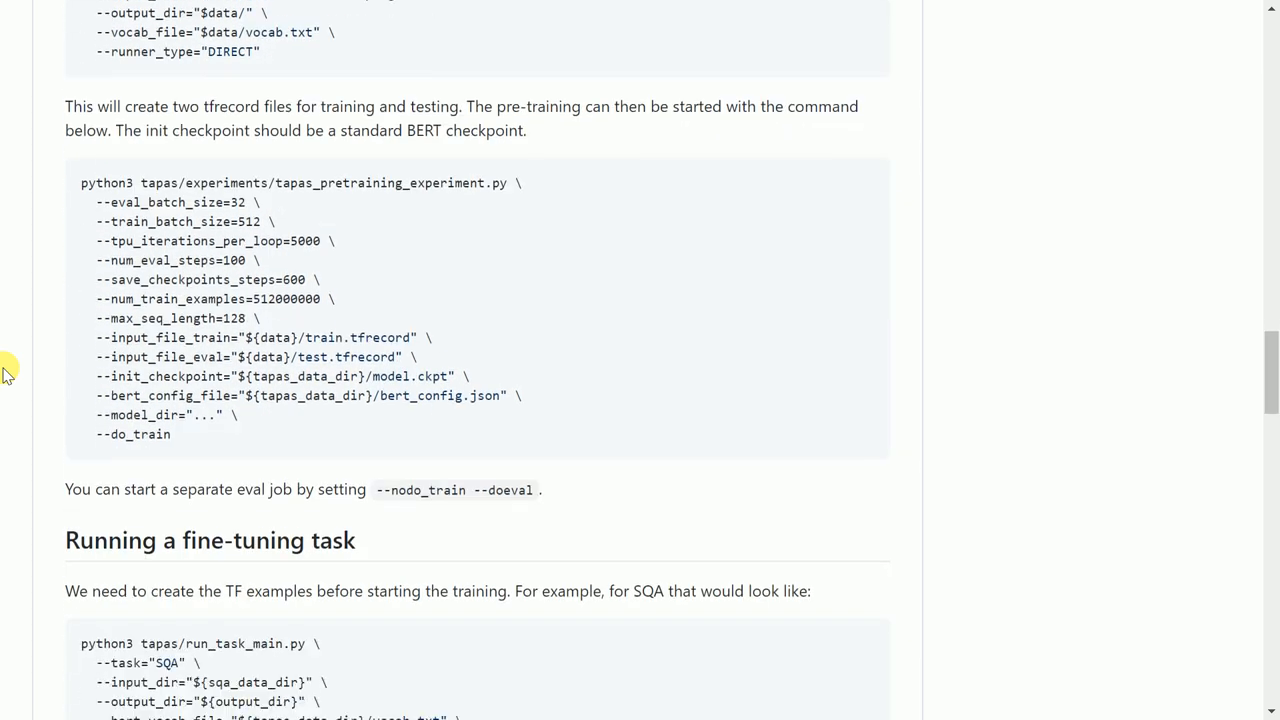
scroll(down, 3)
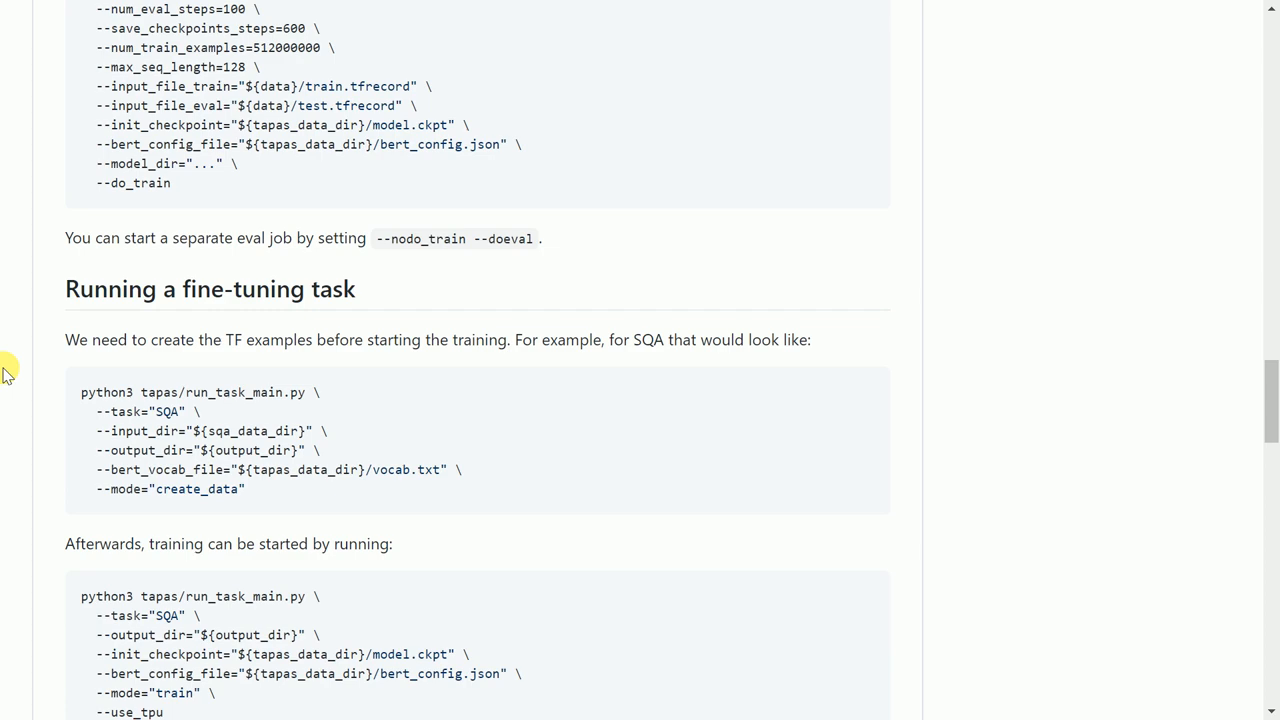
scroll(down, 3)
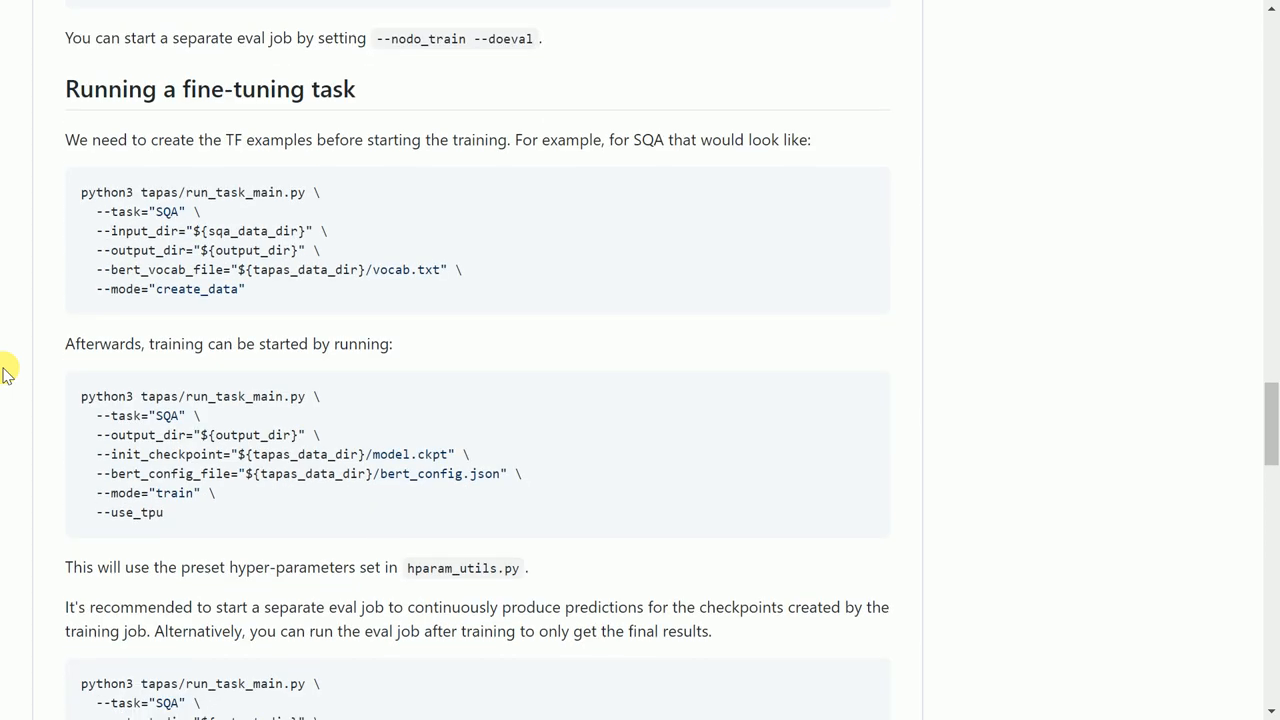
scroll(down, 3)
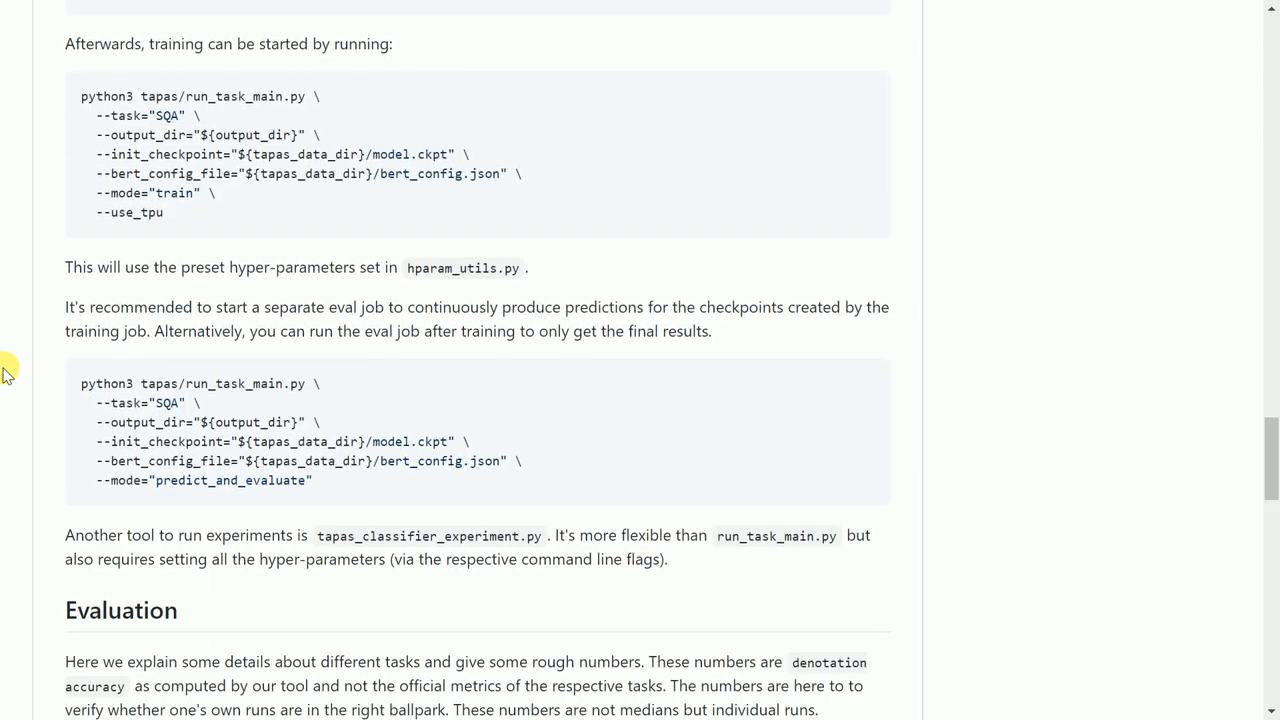
scroll(down, 3)
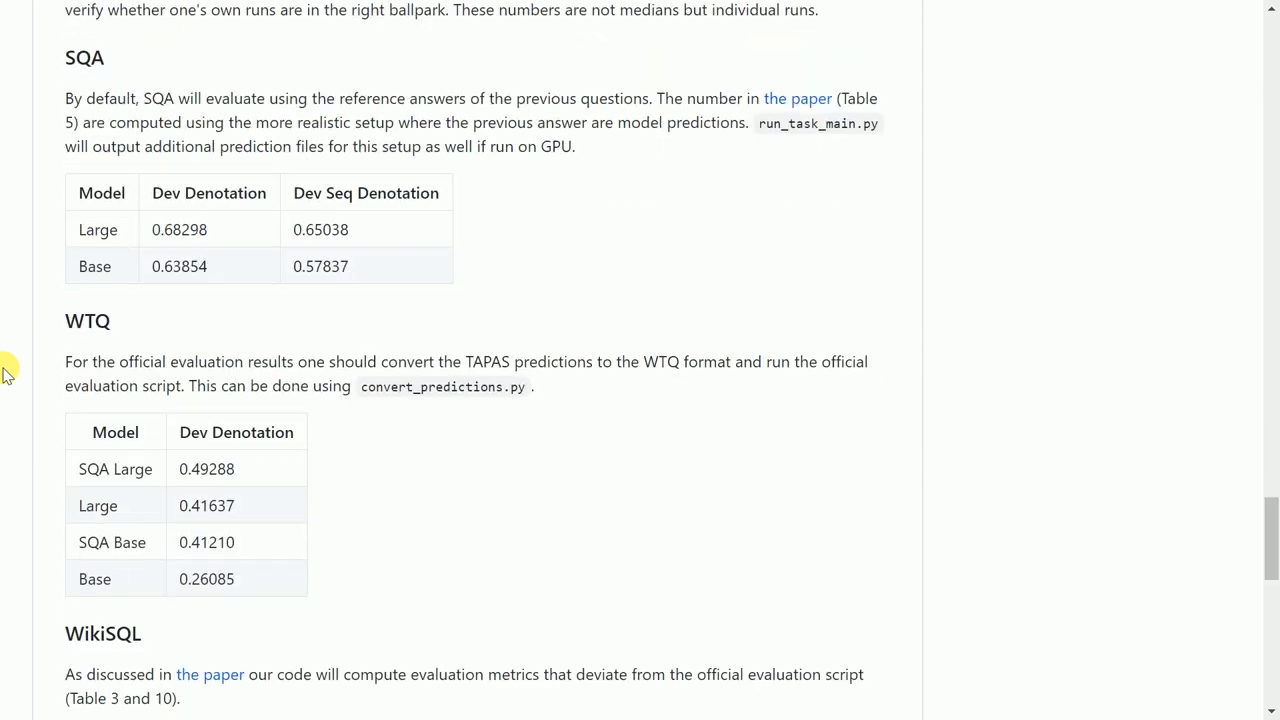
scroll(down, 3)
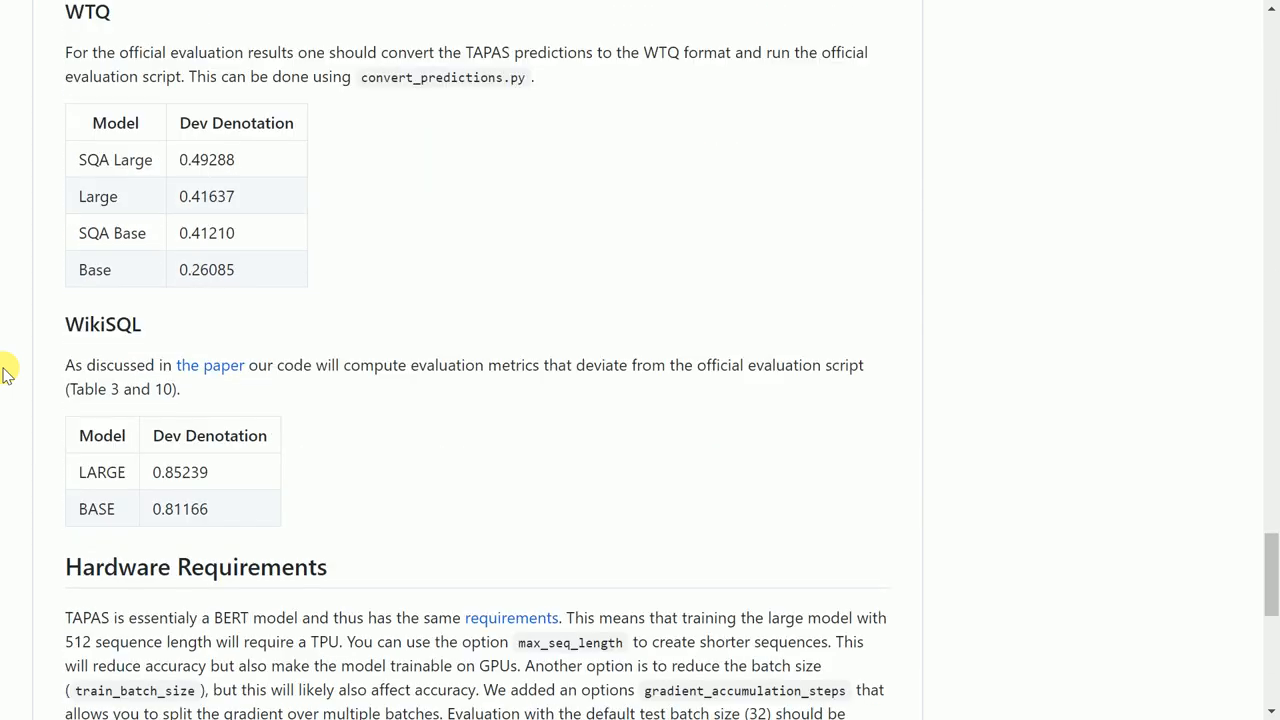
scroll(down, 3)
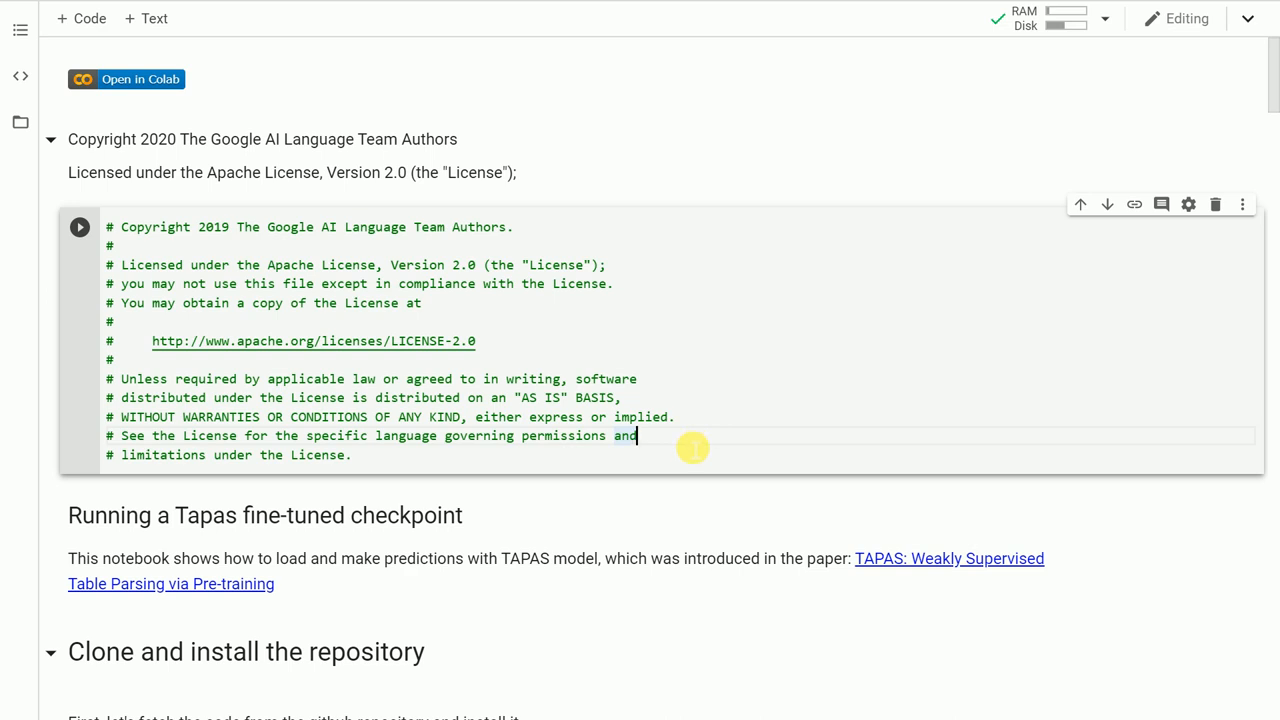
mouse_move(62, 215)
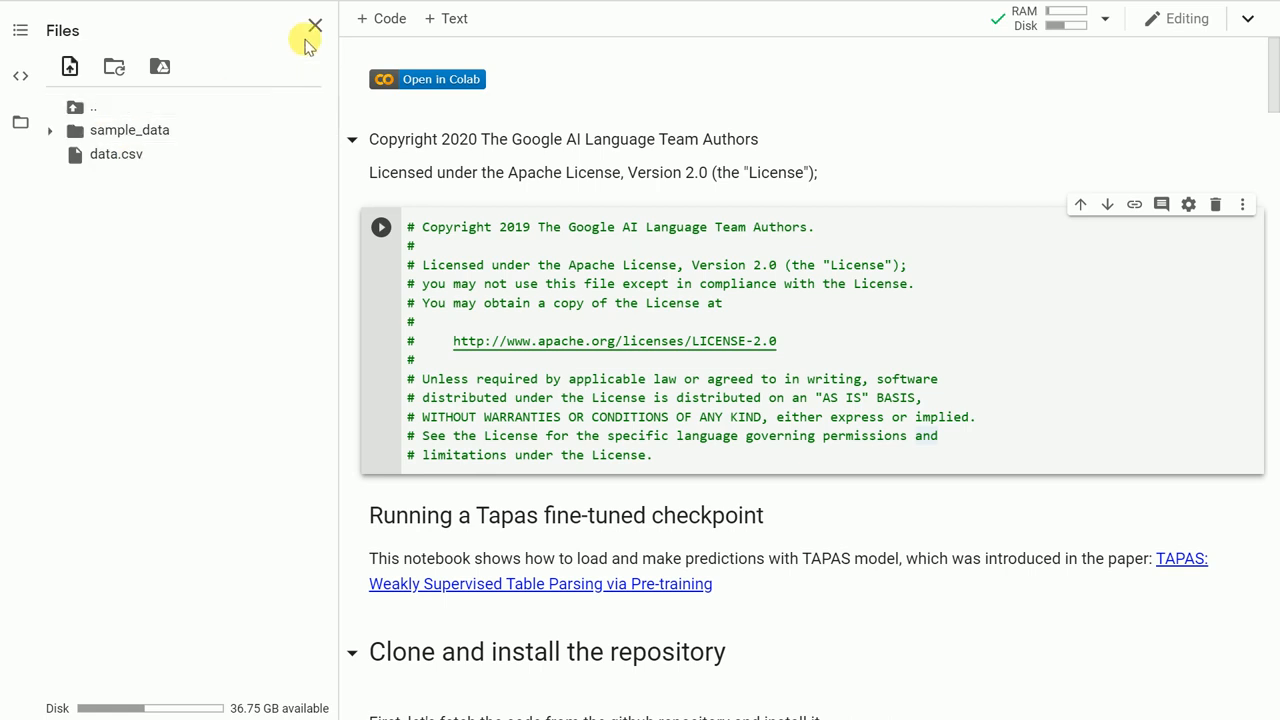
click(315, 24)
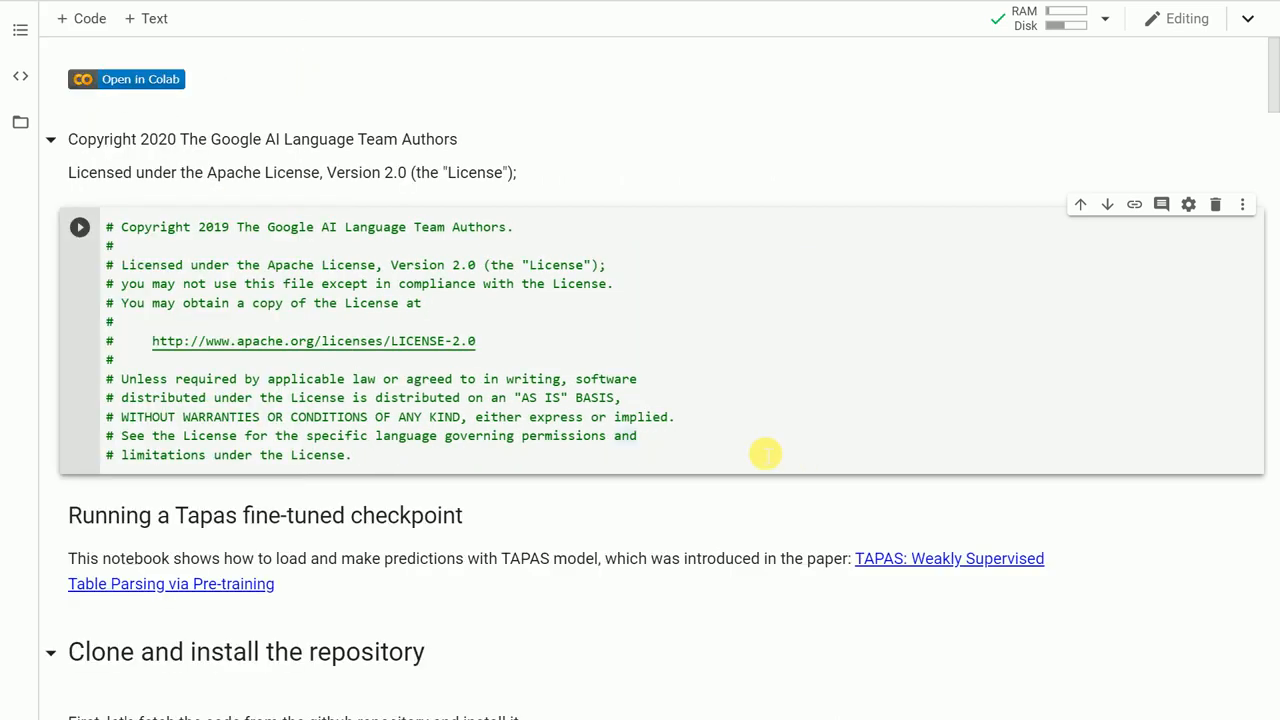
mouse_move(748, 452)
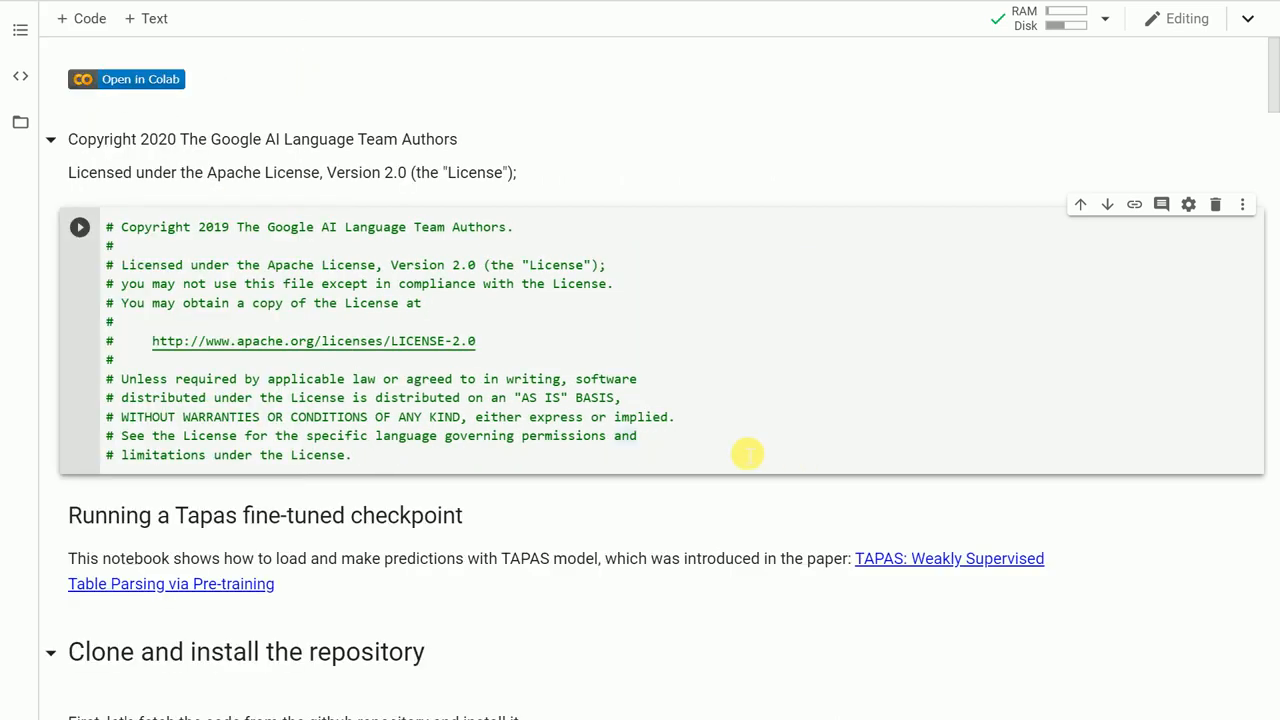
mouse_move(668, 527)
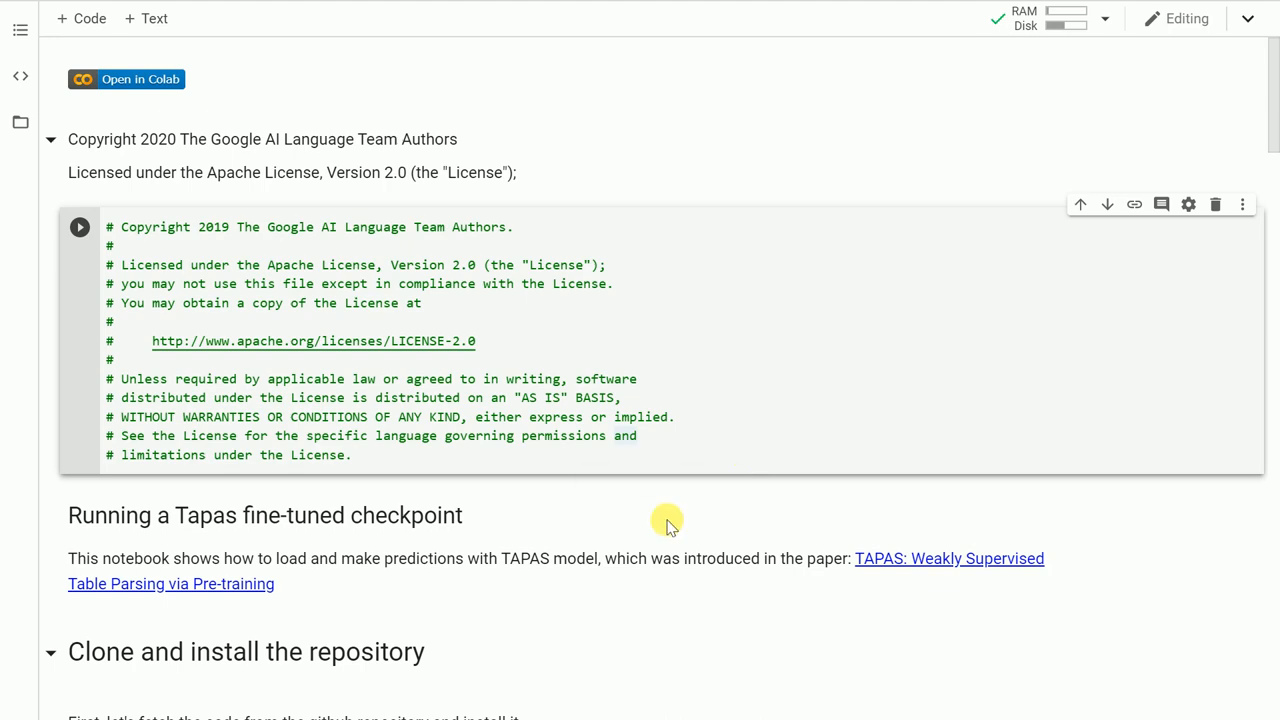
Run the '!git clone' cell for the TAPAS repo, then the '!pip install ./tapas' cell
scroll(down, 3)
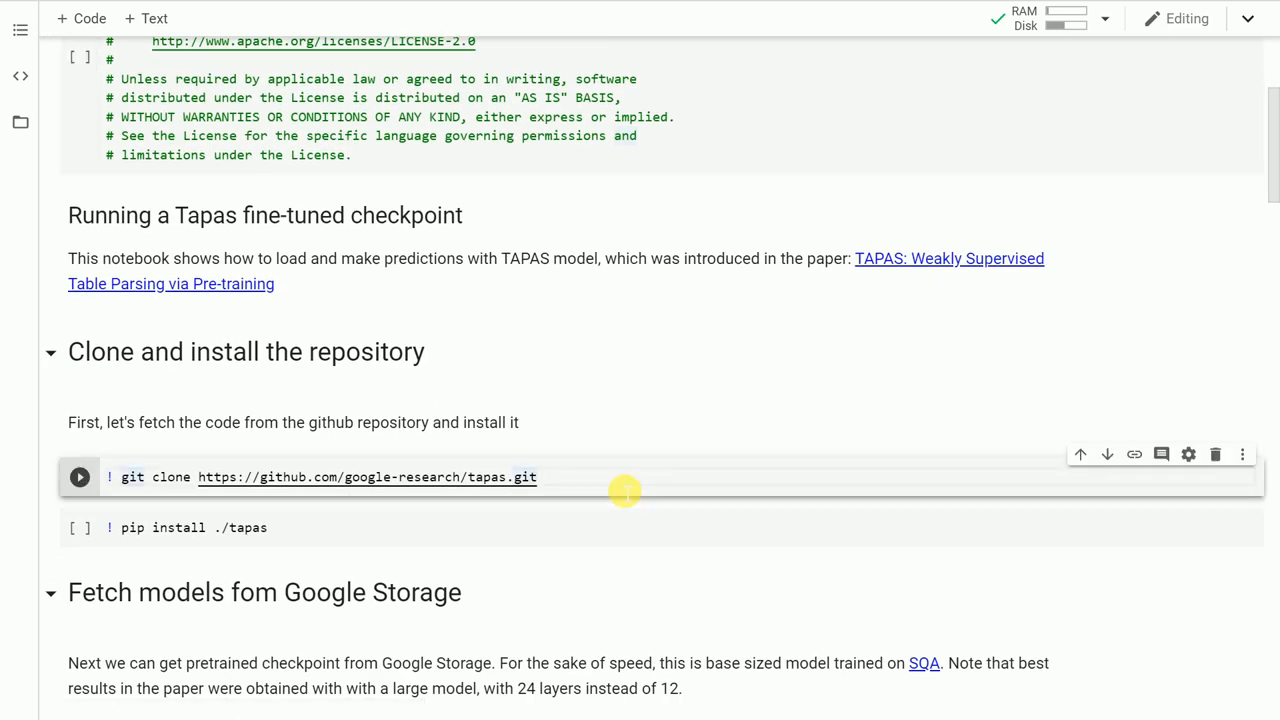
click(79, 477)
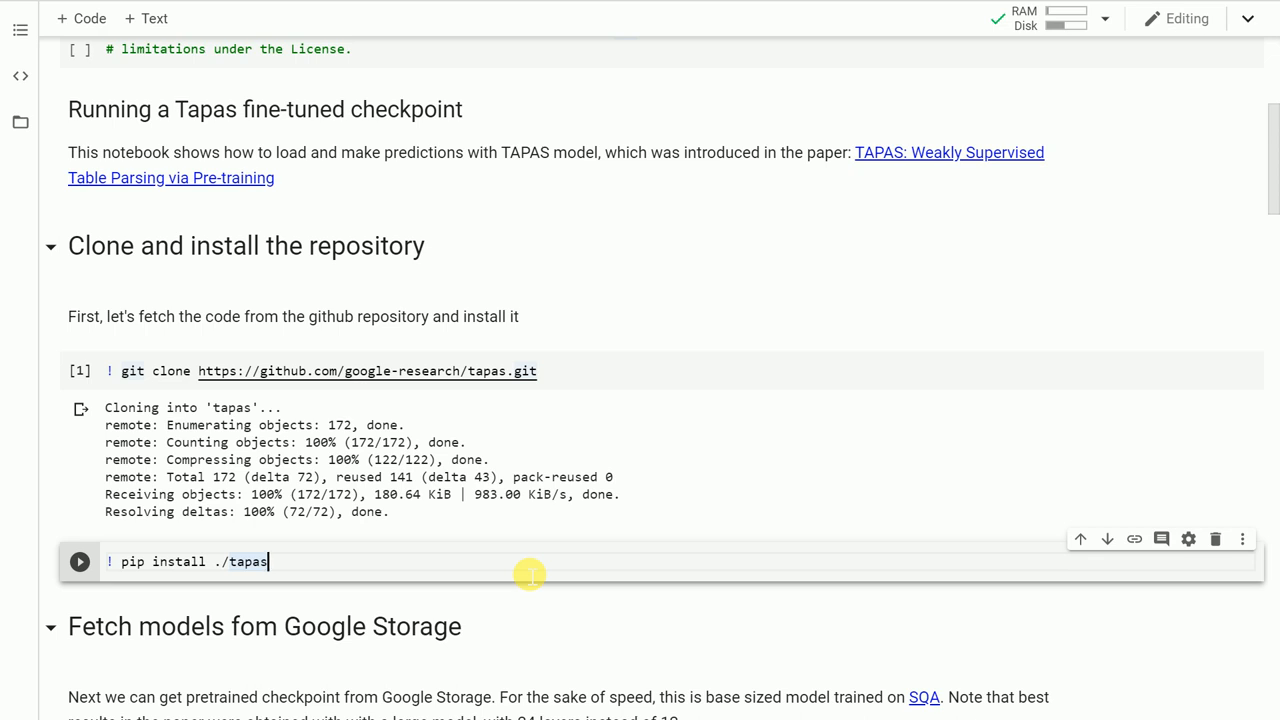
click(79, 561)
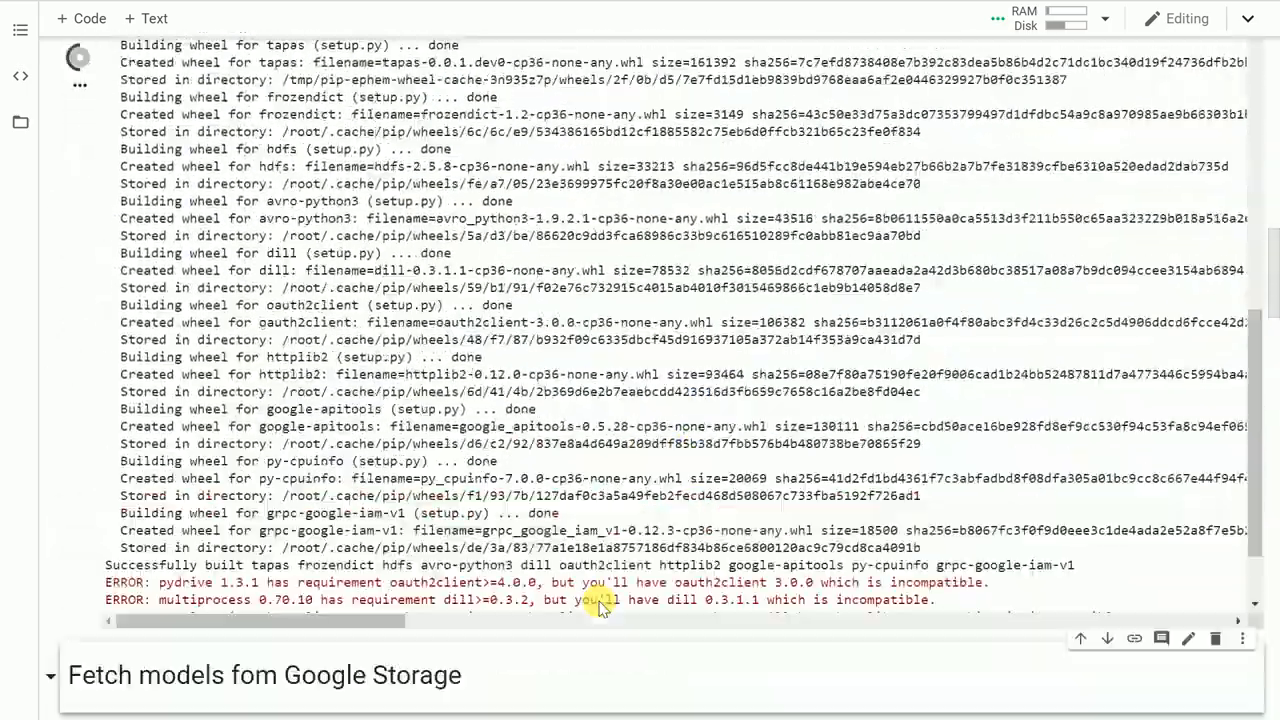
scroll(down, 3)
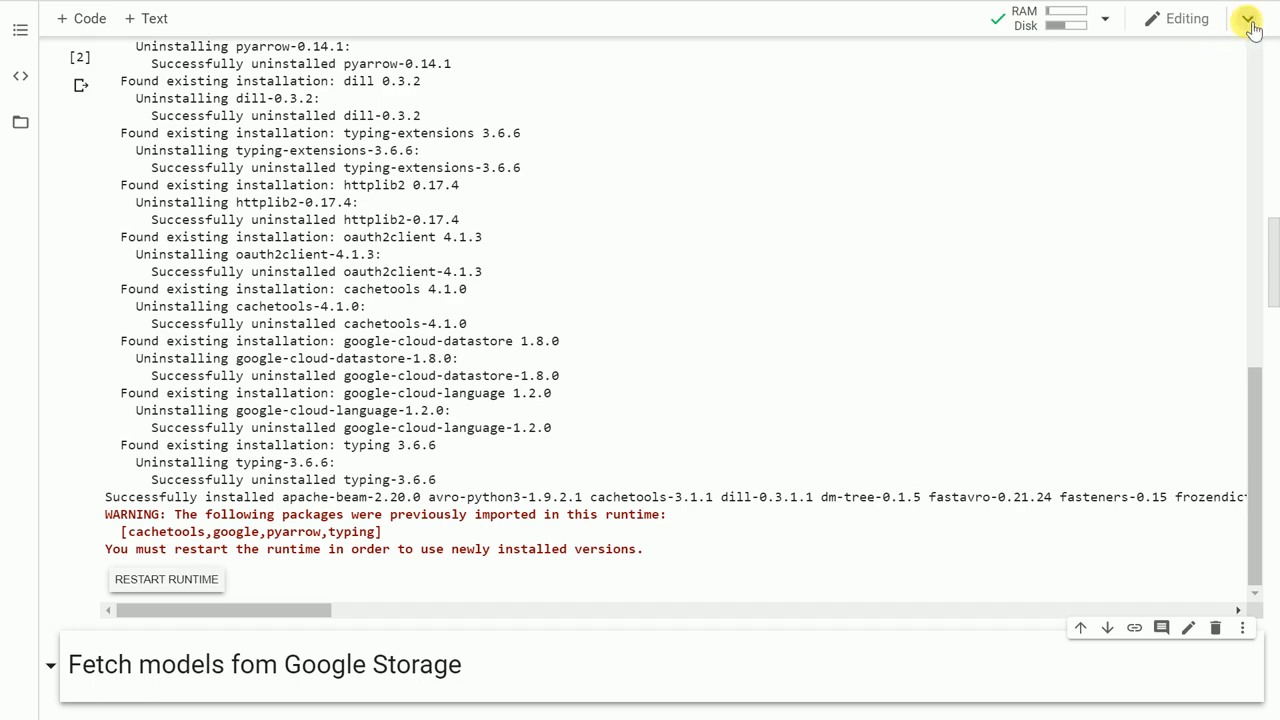
Restart the runtime via Runtime > Restart runtime, confirm YES, and run the import cell
click(264, 48)
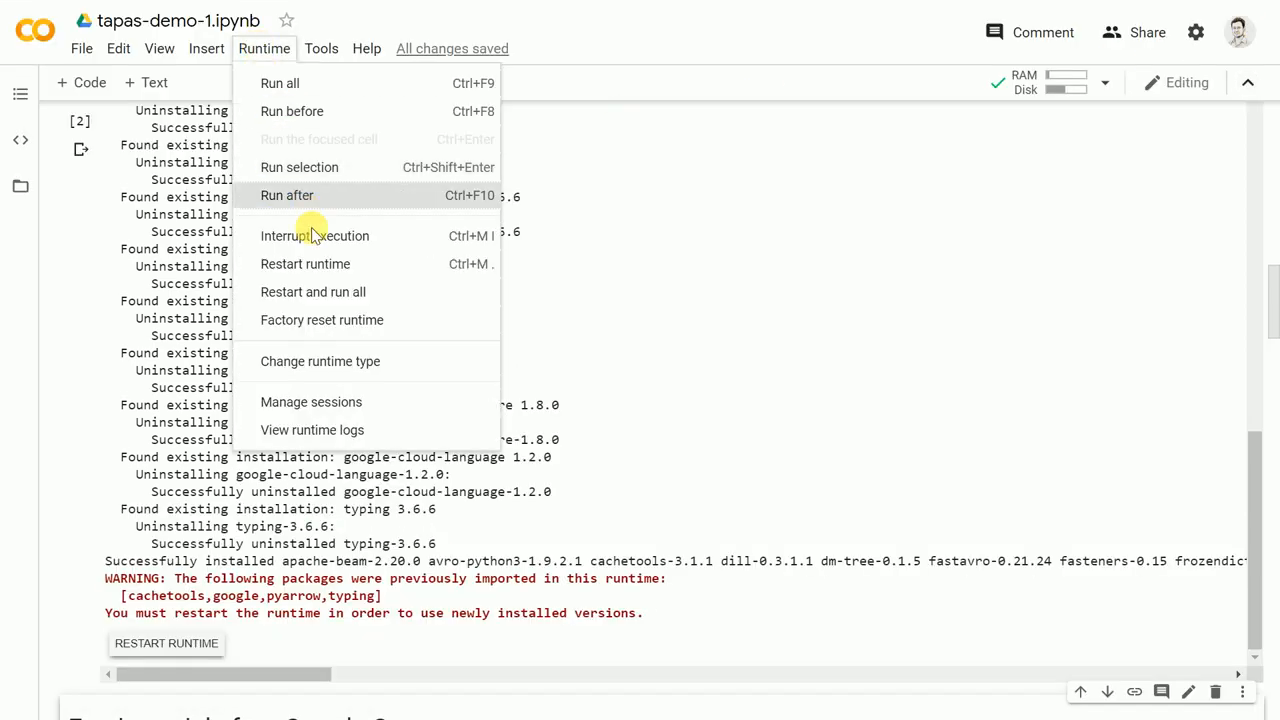
mouse_move(305, 264)
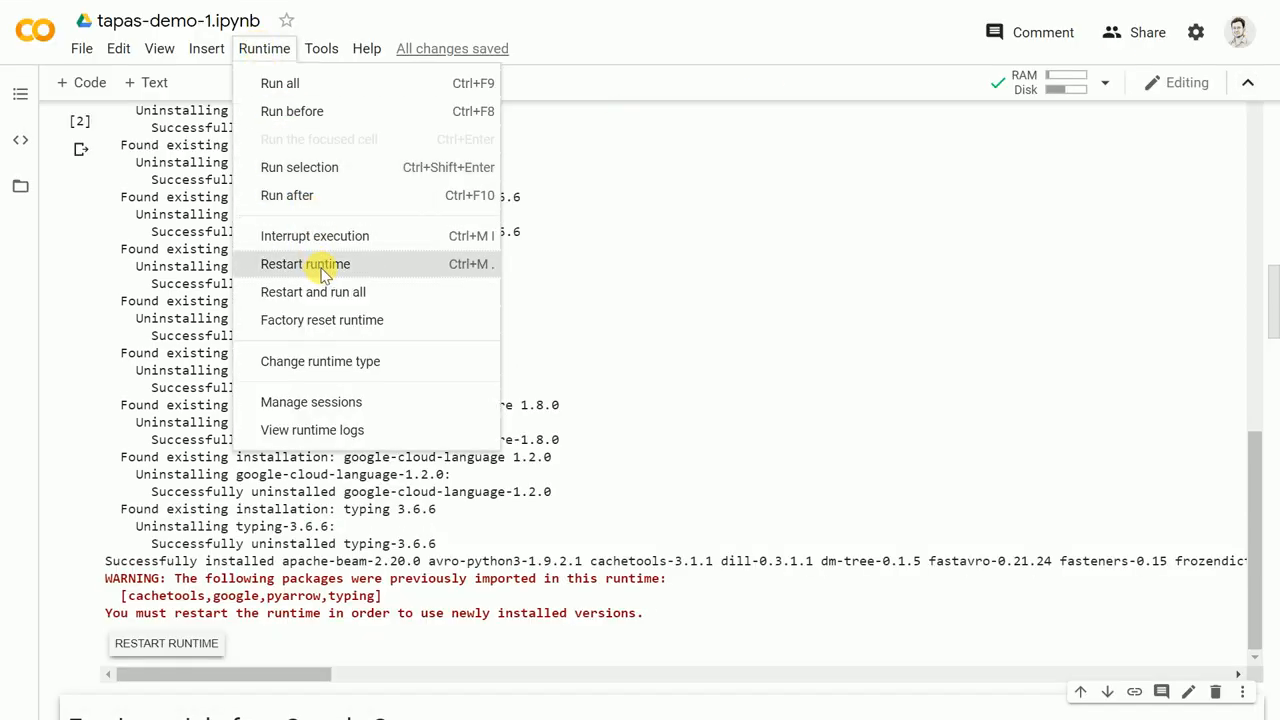
click(305, 264)
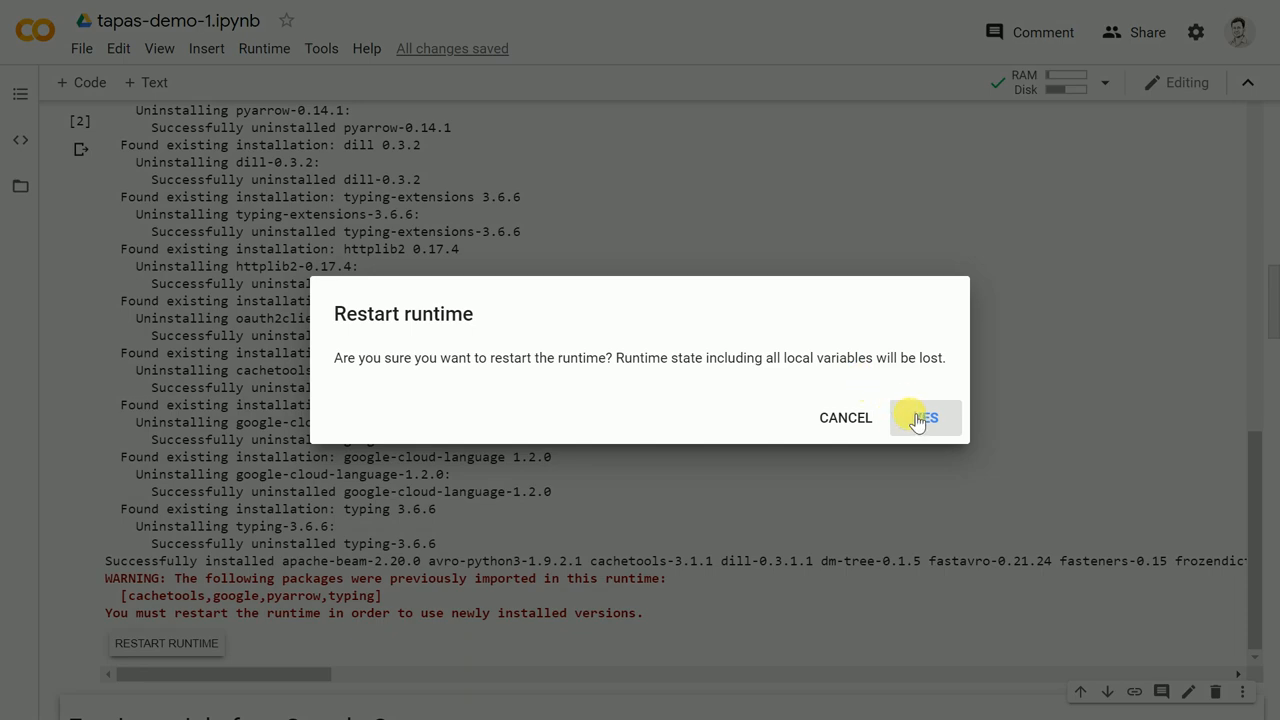
click(922, 417)
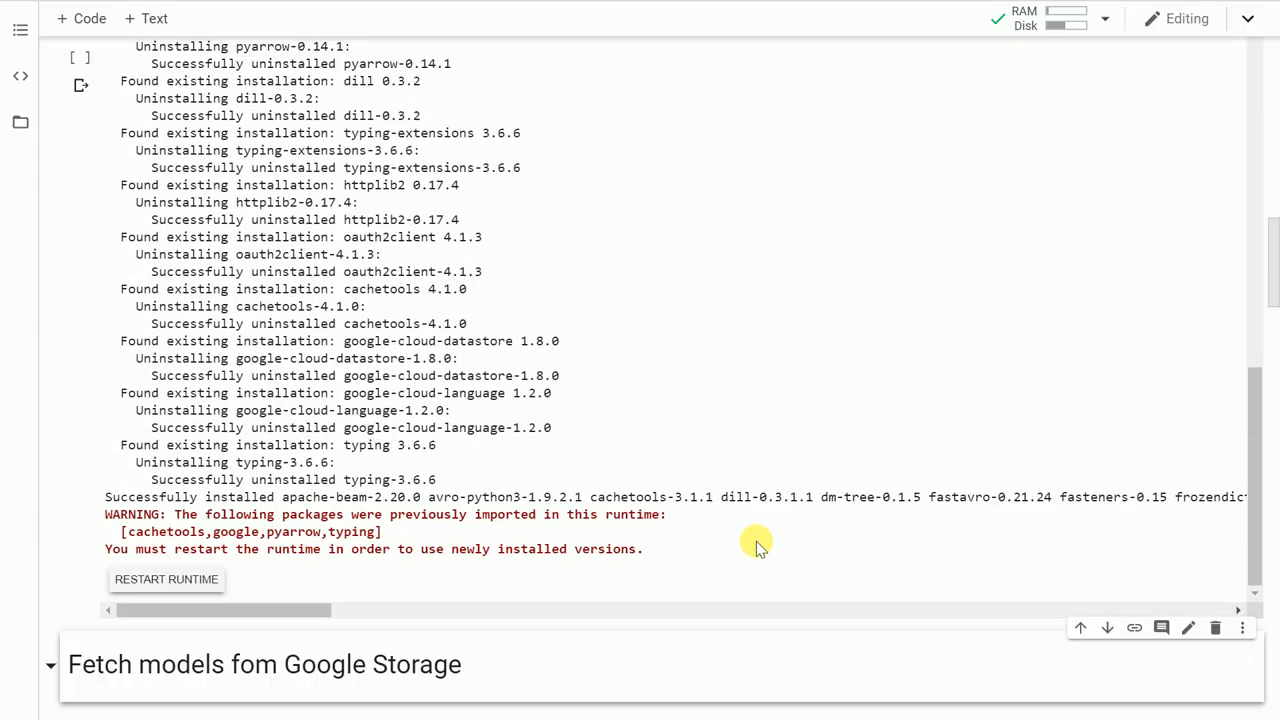
scroll(down, 3)
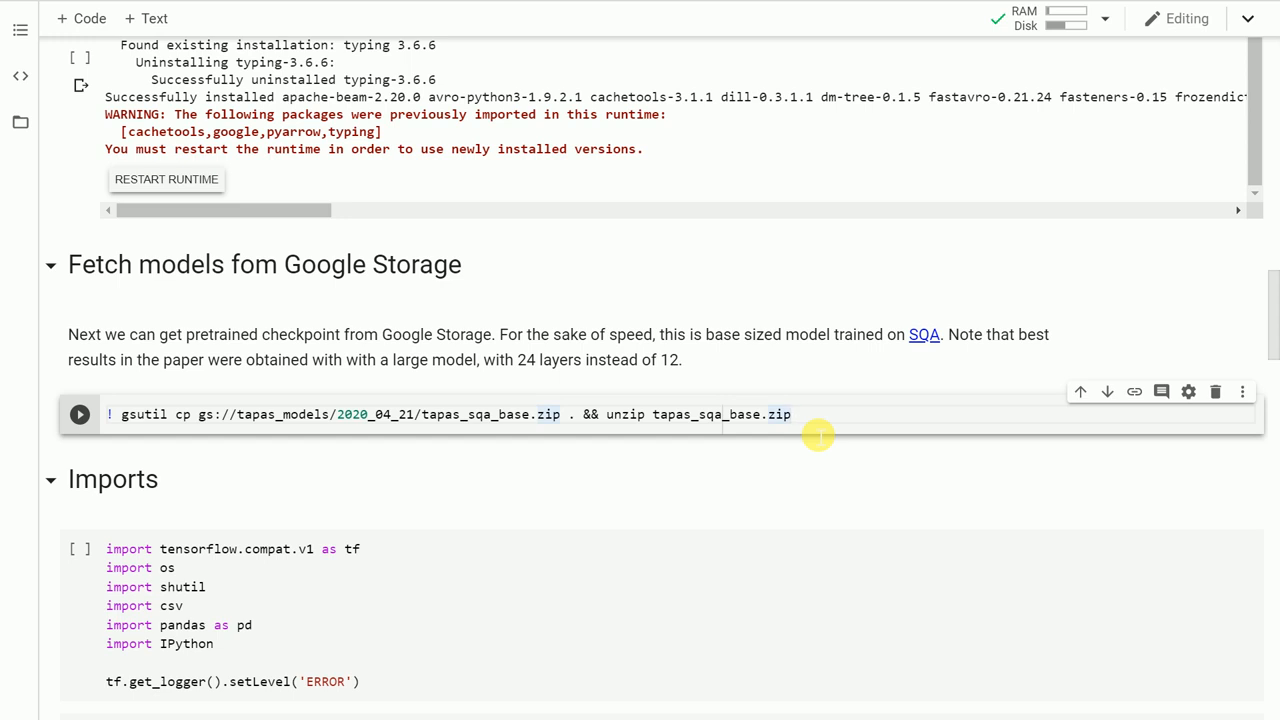
click(79, 414)
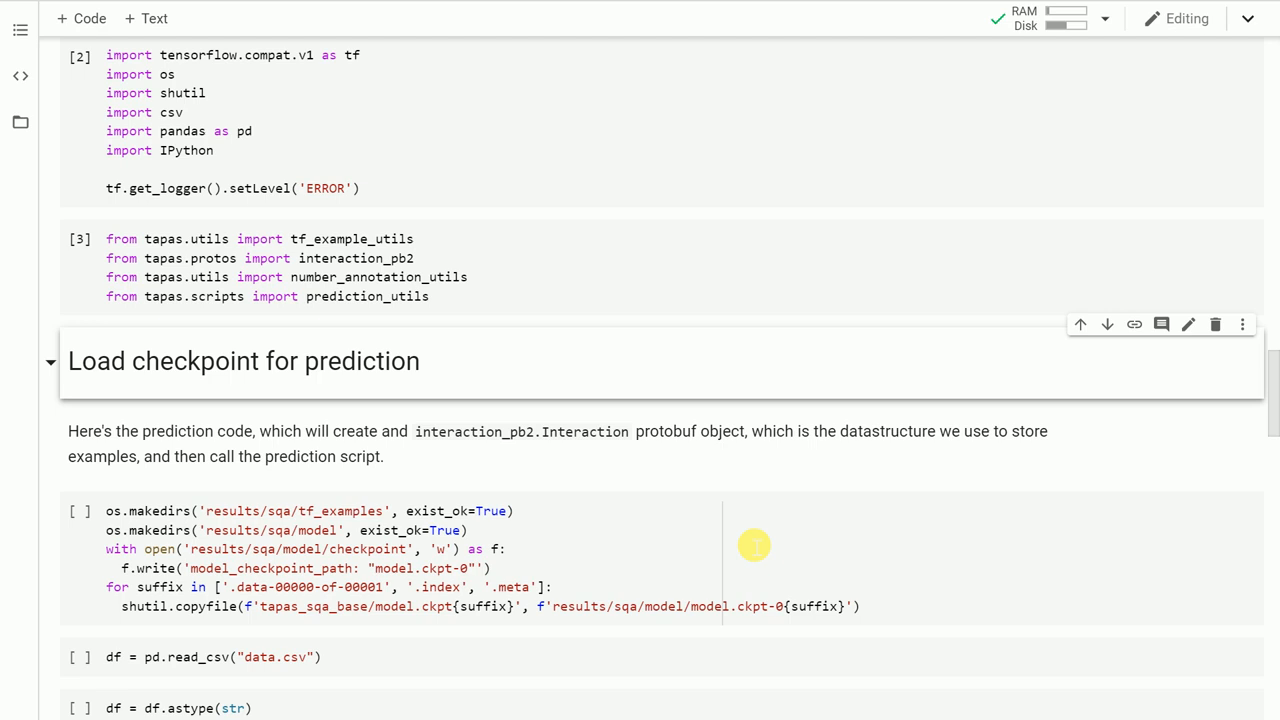
Scroll down to the 'Load checkpoint for prediction' section with the os.makedirs cell
scroll(down, 3)
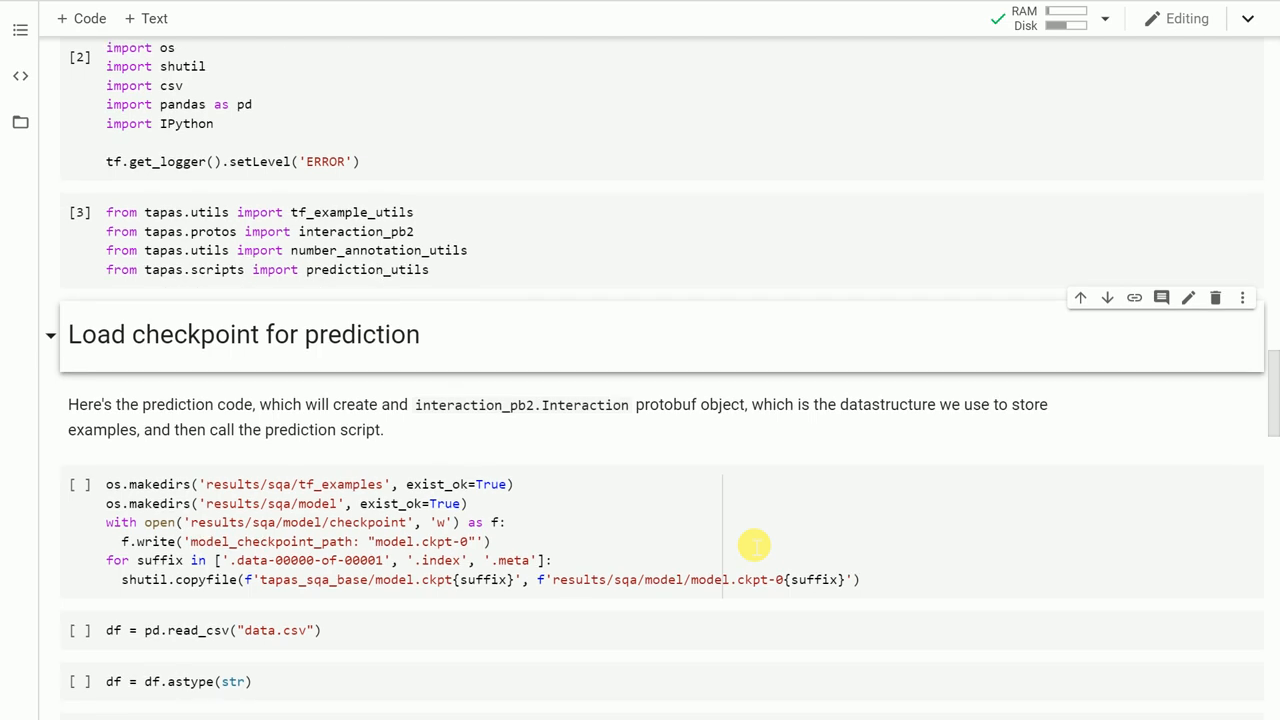
scroll(down, 3)
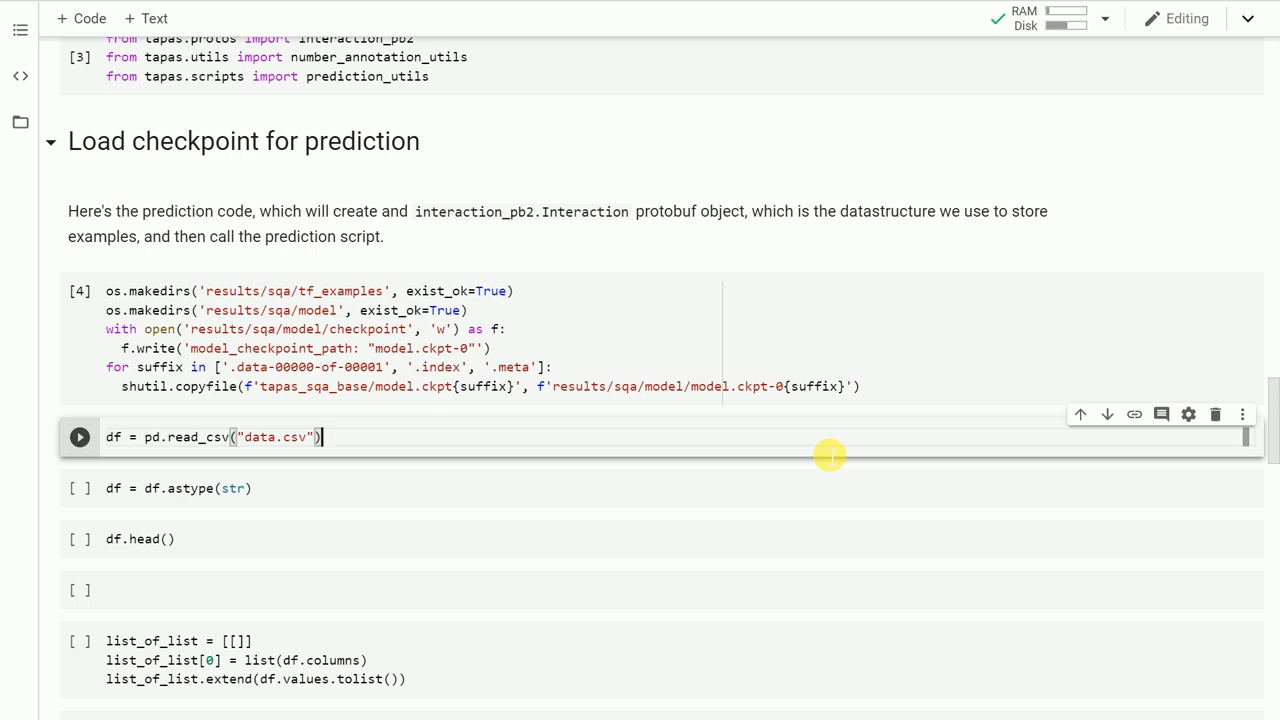
Run the read_csv cell that loads the cricket data.csv into a DataFrame
click(79, 437)
text(list_of_list)
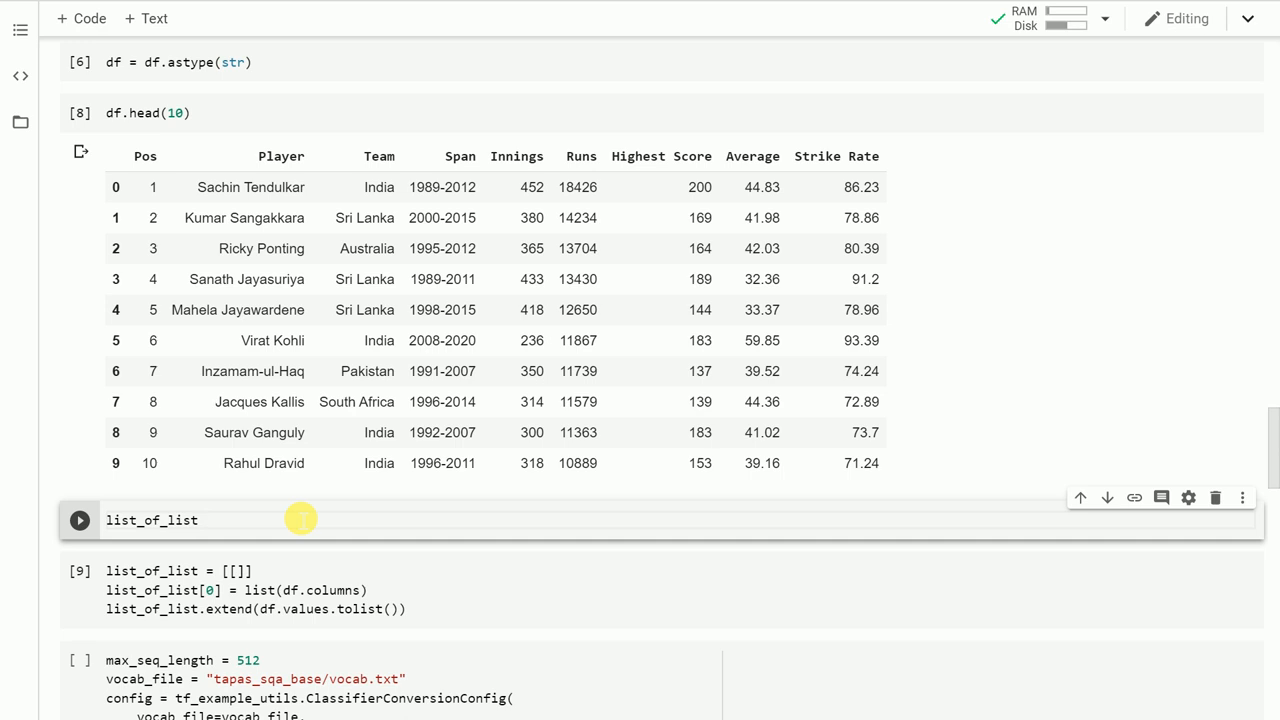
Run the list_of_list cell and scroll through its header and player rows to the converter cell
click(79, 520)
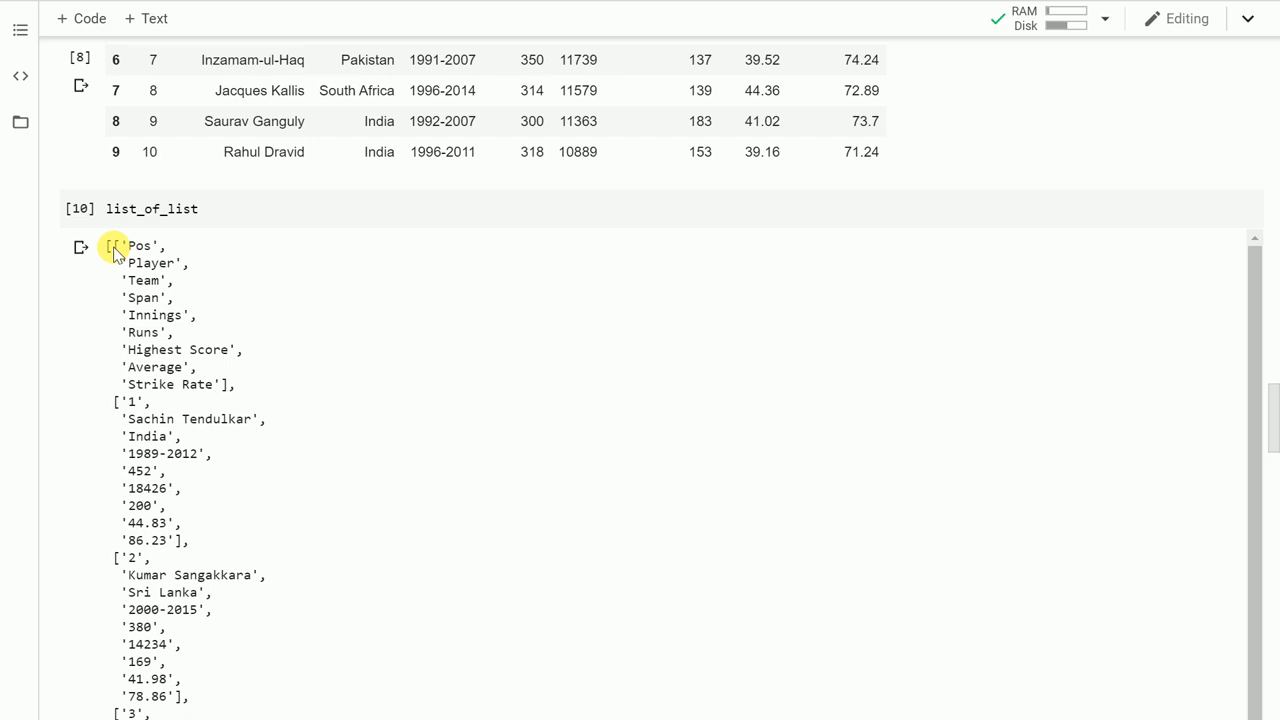
scroll(down, 3)
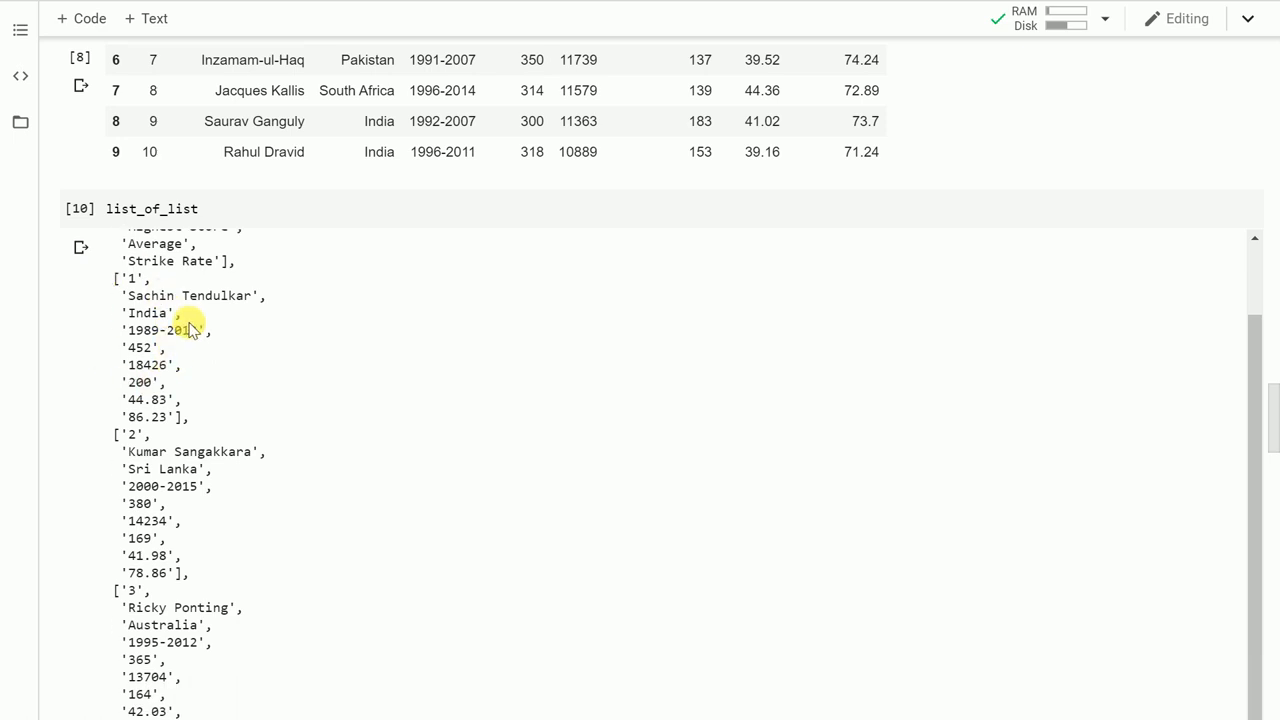
scroll(down, 3)
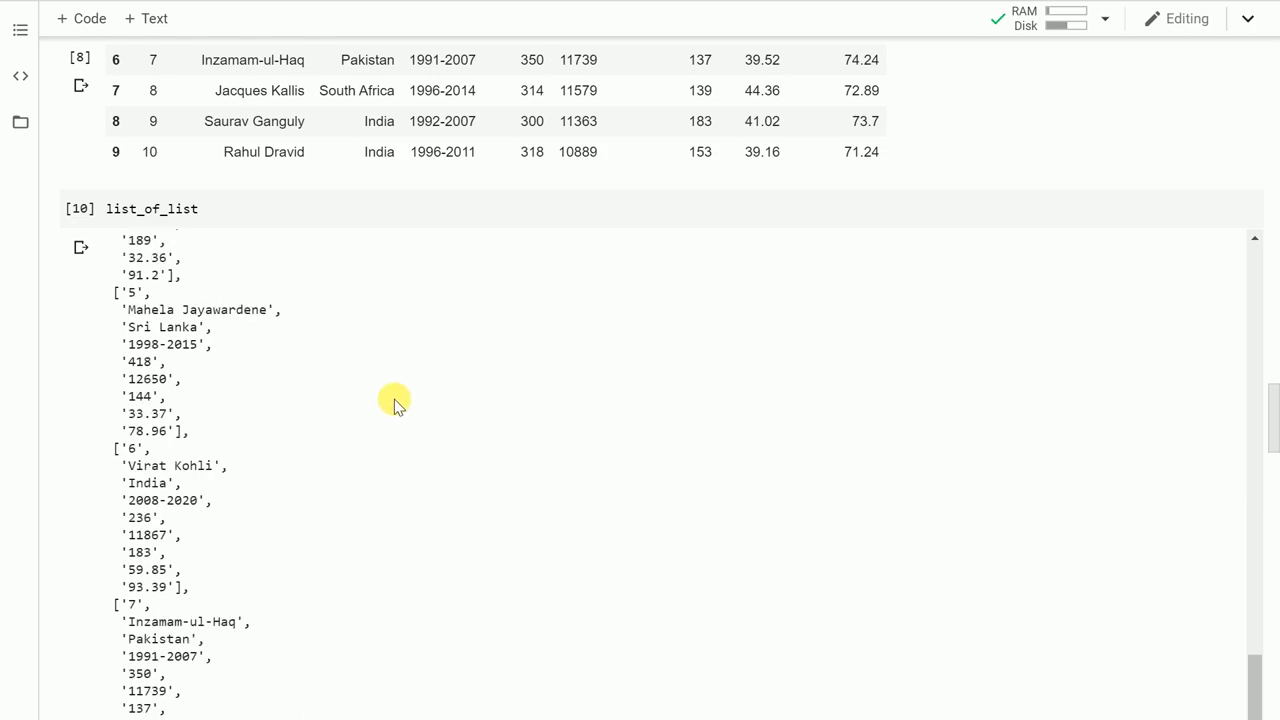
scroll(down, 3)
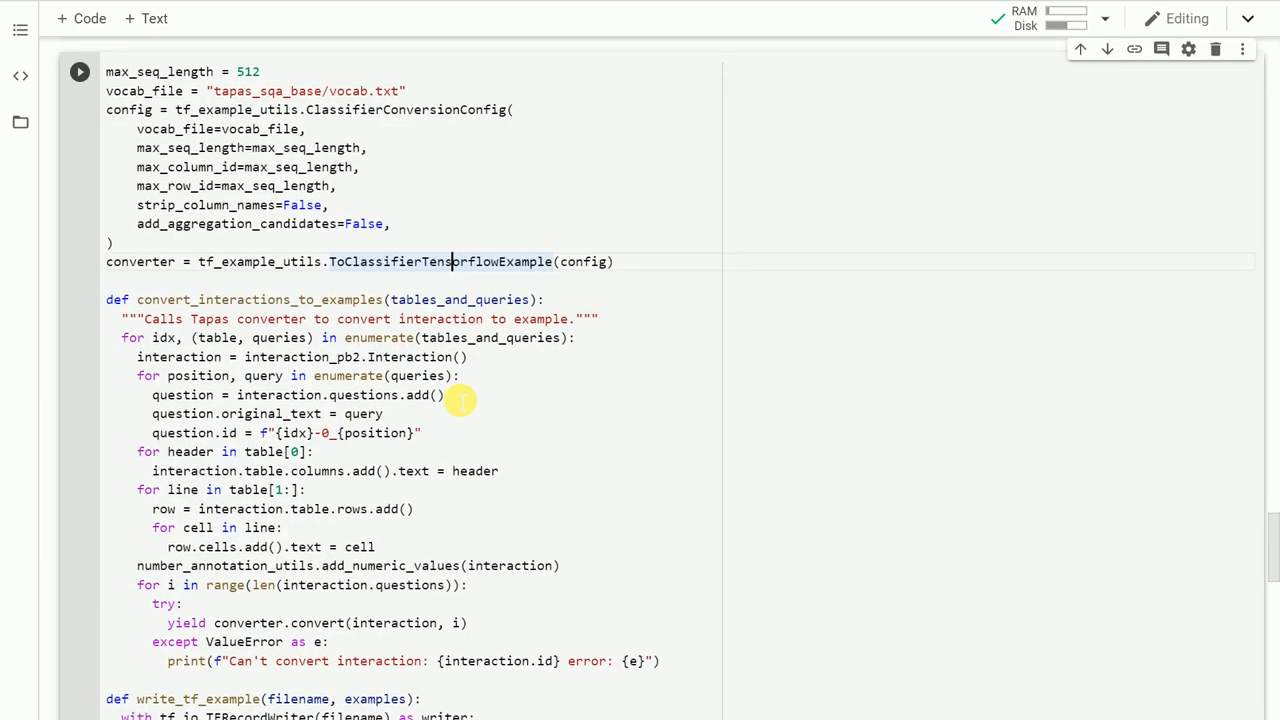
Review the converter cell, highlight table_data in the predict function, and move to the Predict section
scroll(down, 3)
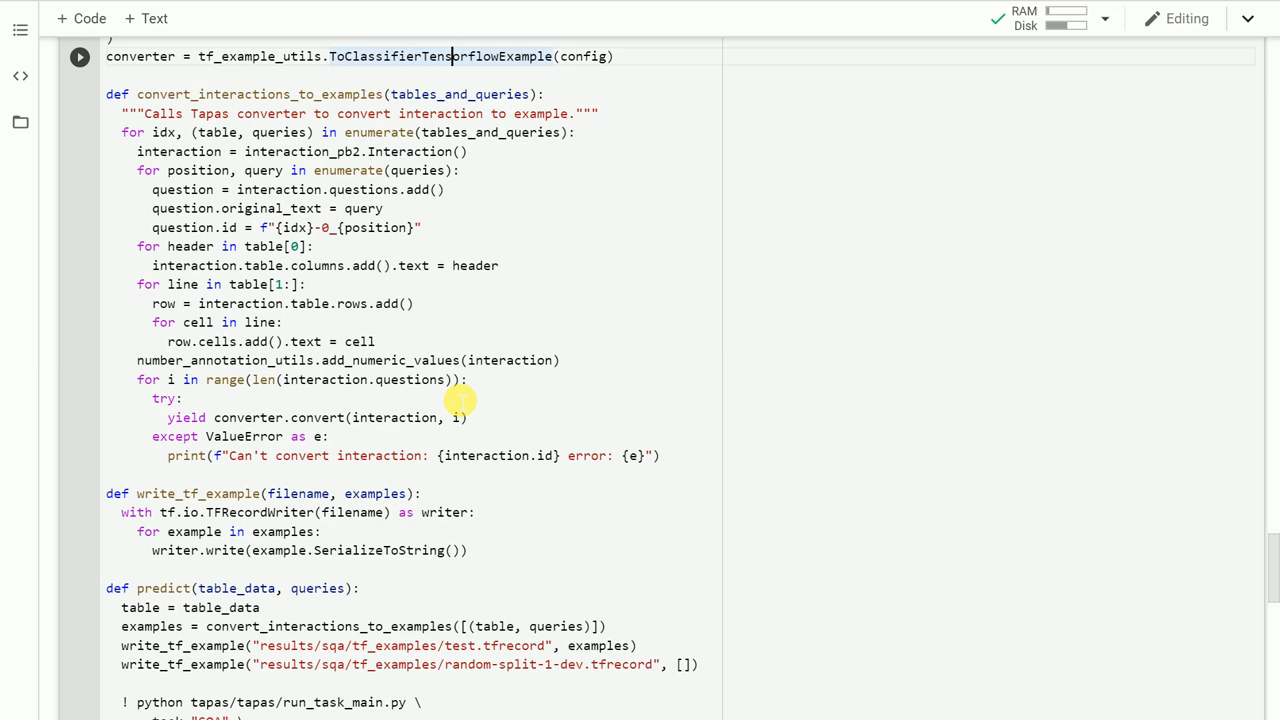
scroll(down, 3)
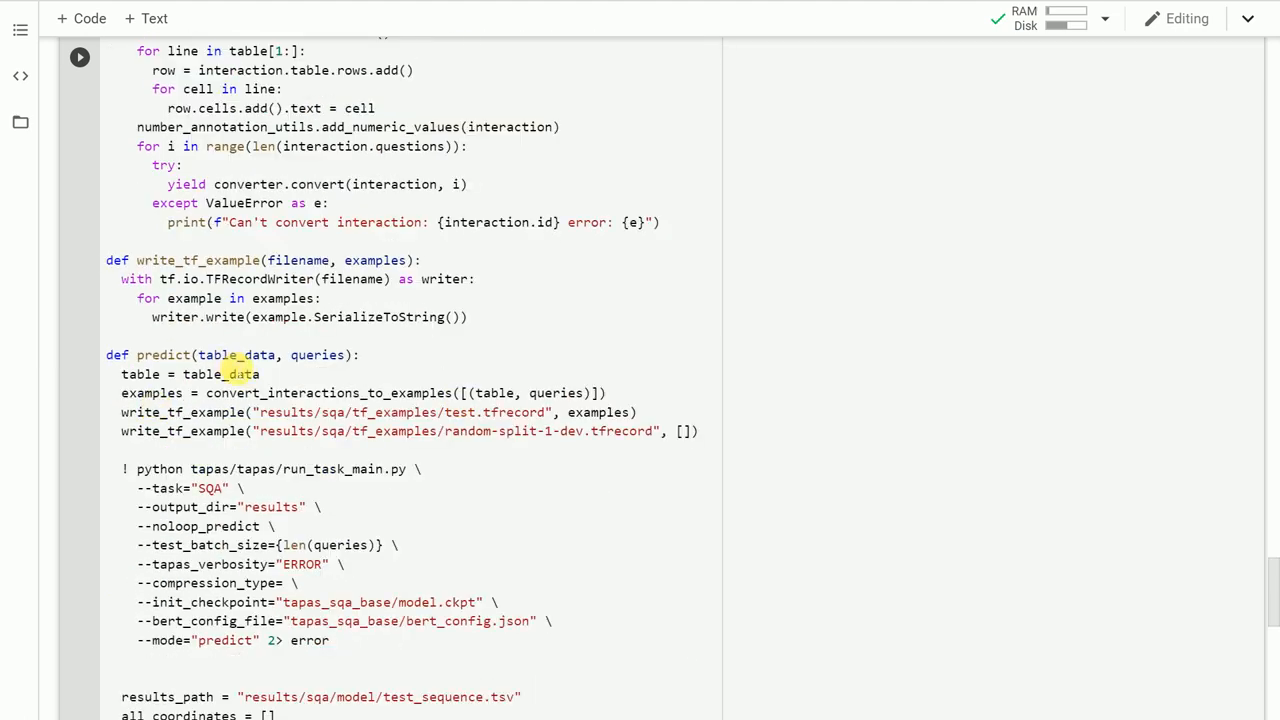
double_click(258, 355)
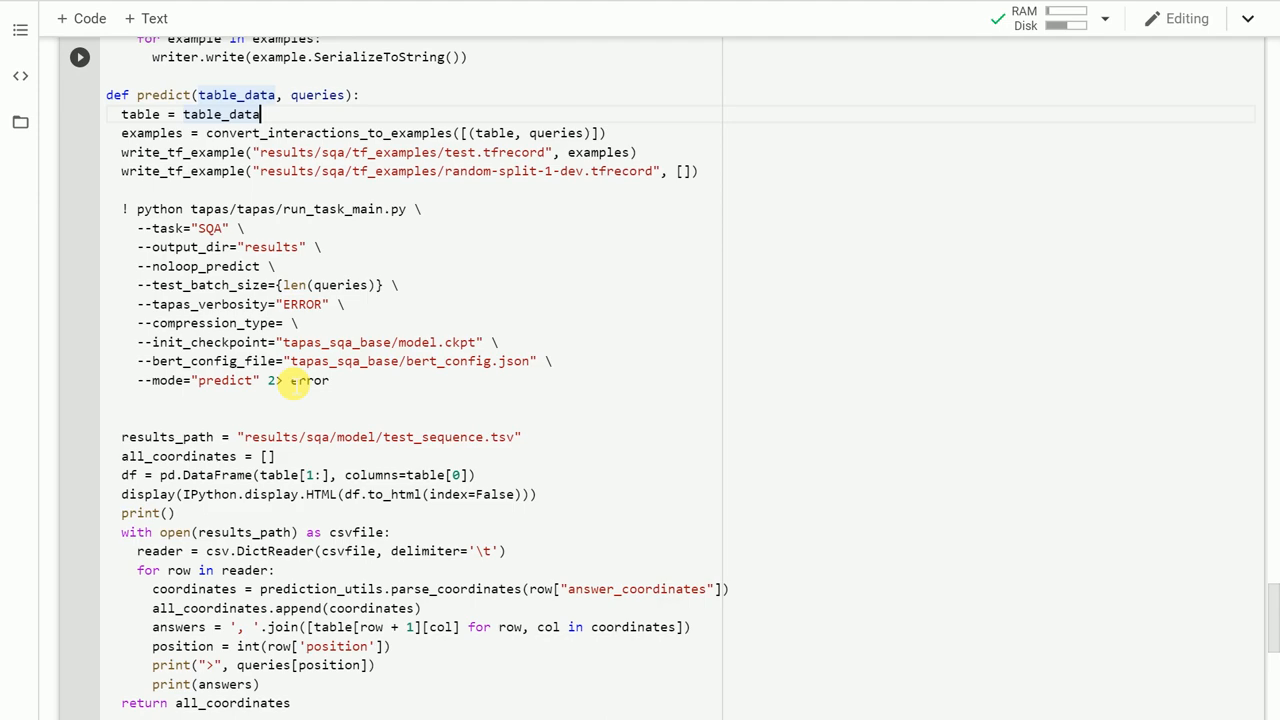
scroll(down, 3)
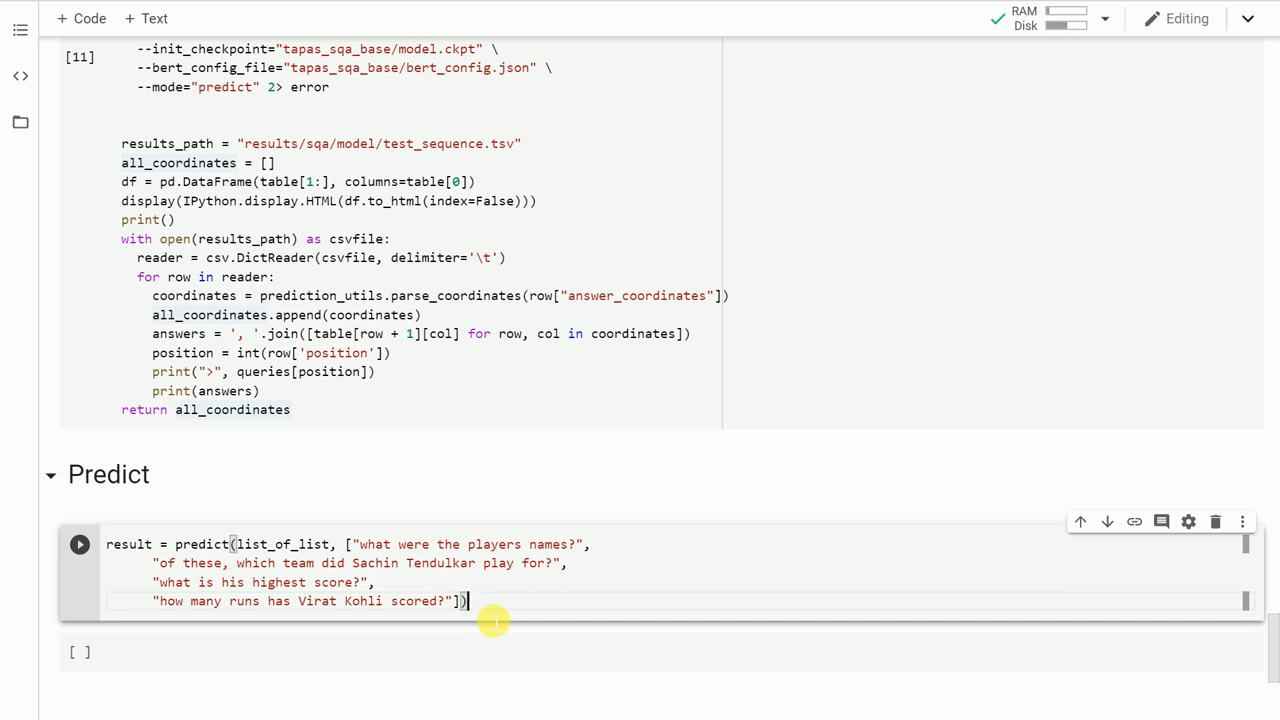
Highlight list_of_list as the table input and run the predict cell with the four player questions
scroll(down, 3)
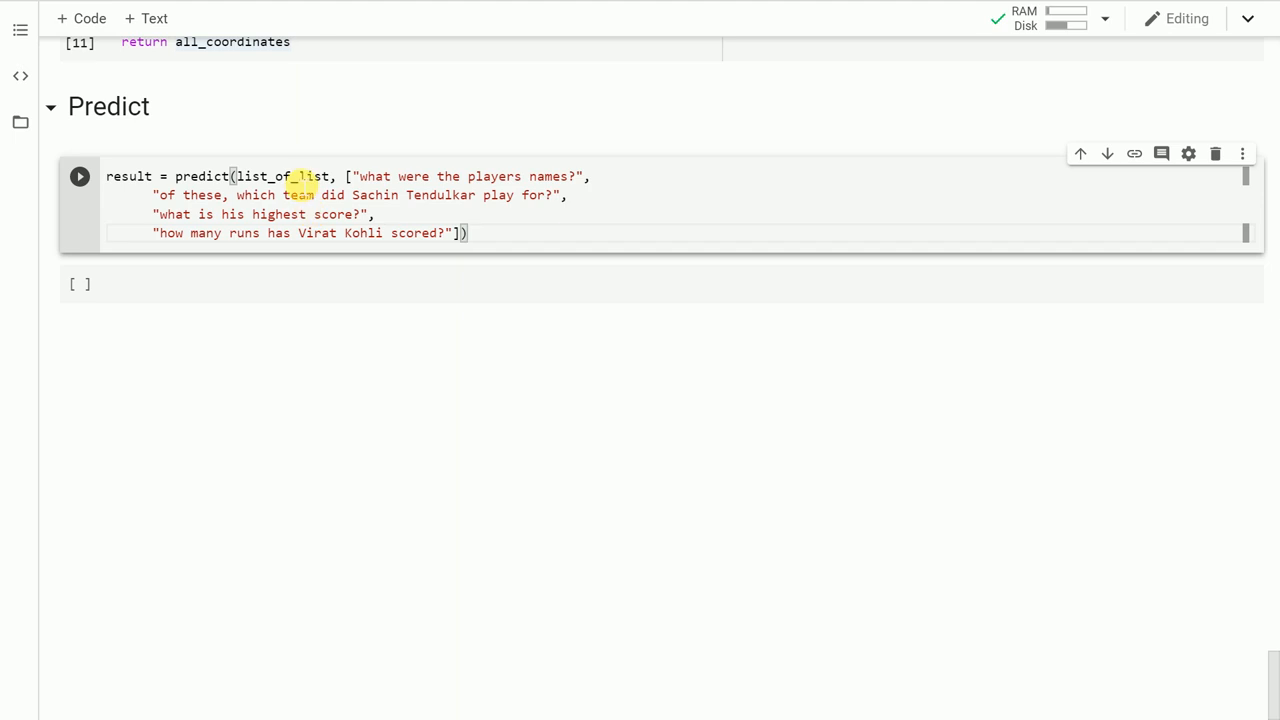
double_click(283, 176)
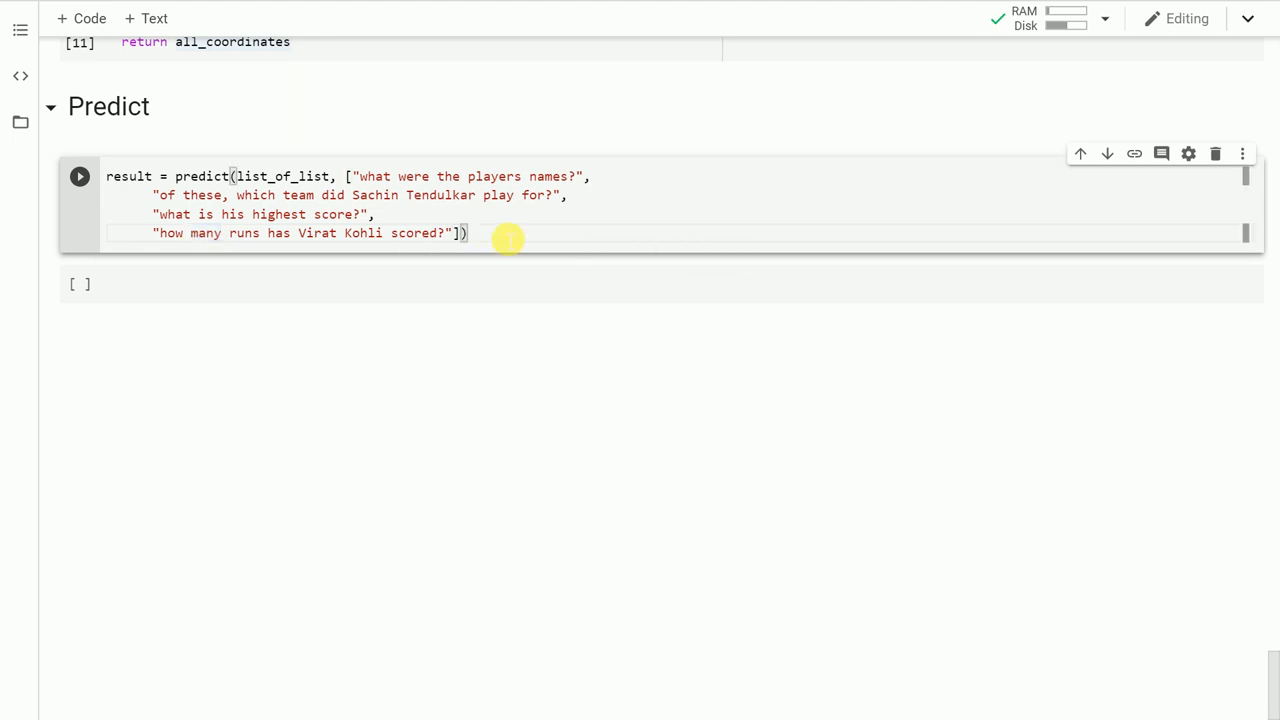
click(79, 176)
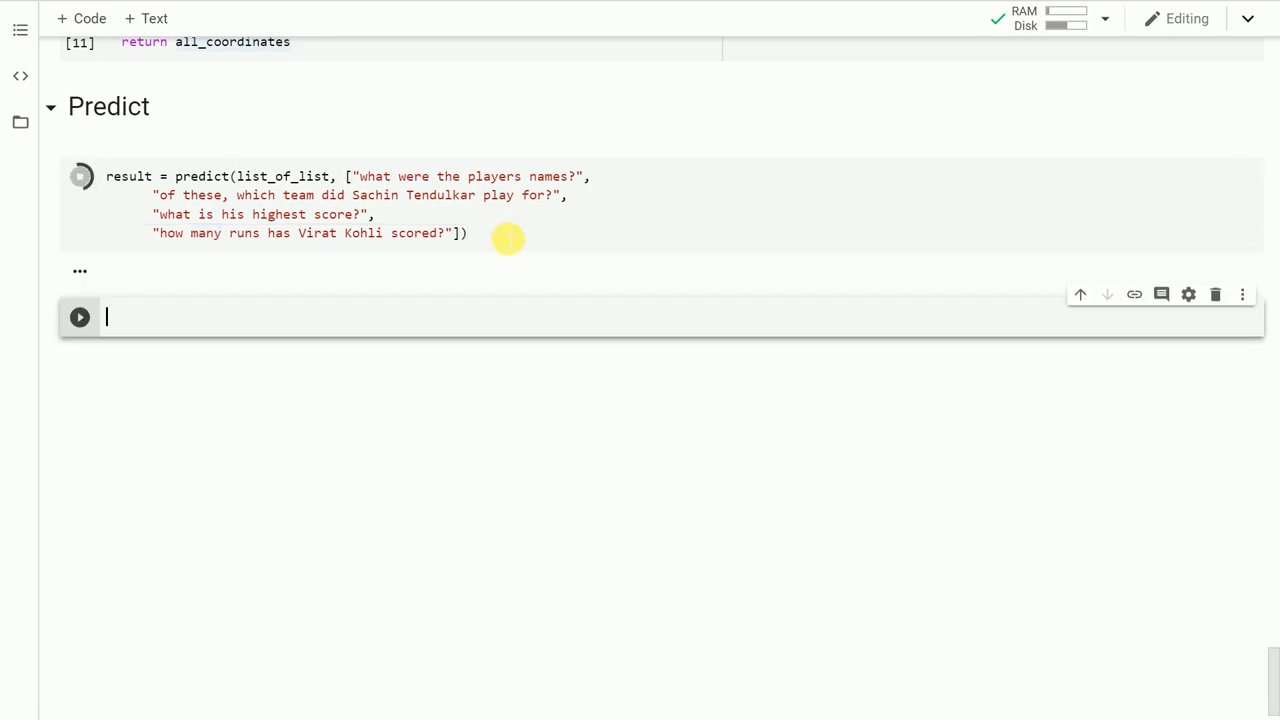
Let the predict cell finish, showing the player table and answers: names, India, 200 and 11867
click(79, 176)
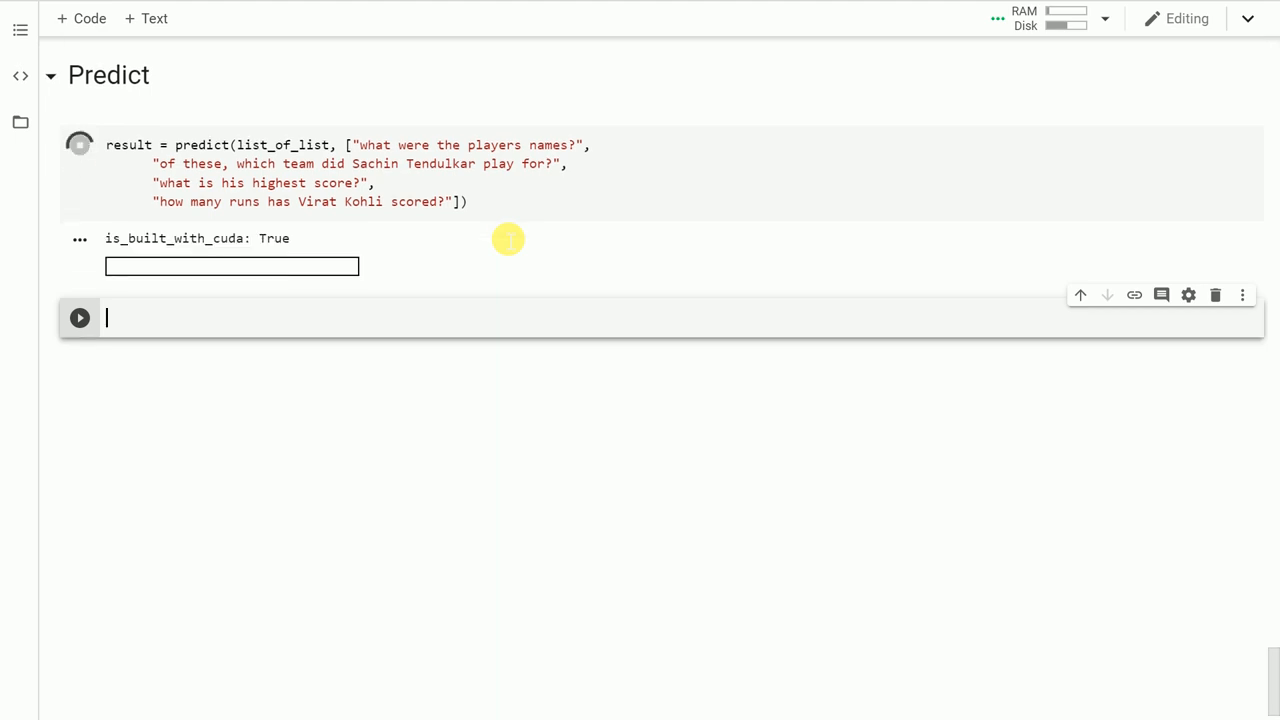
click(79, 144)
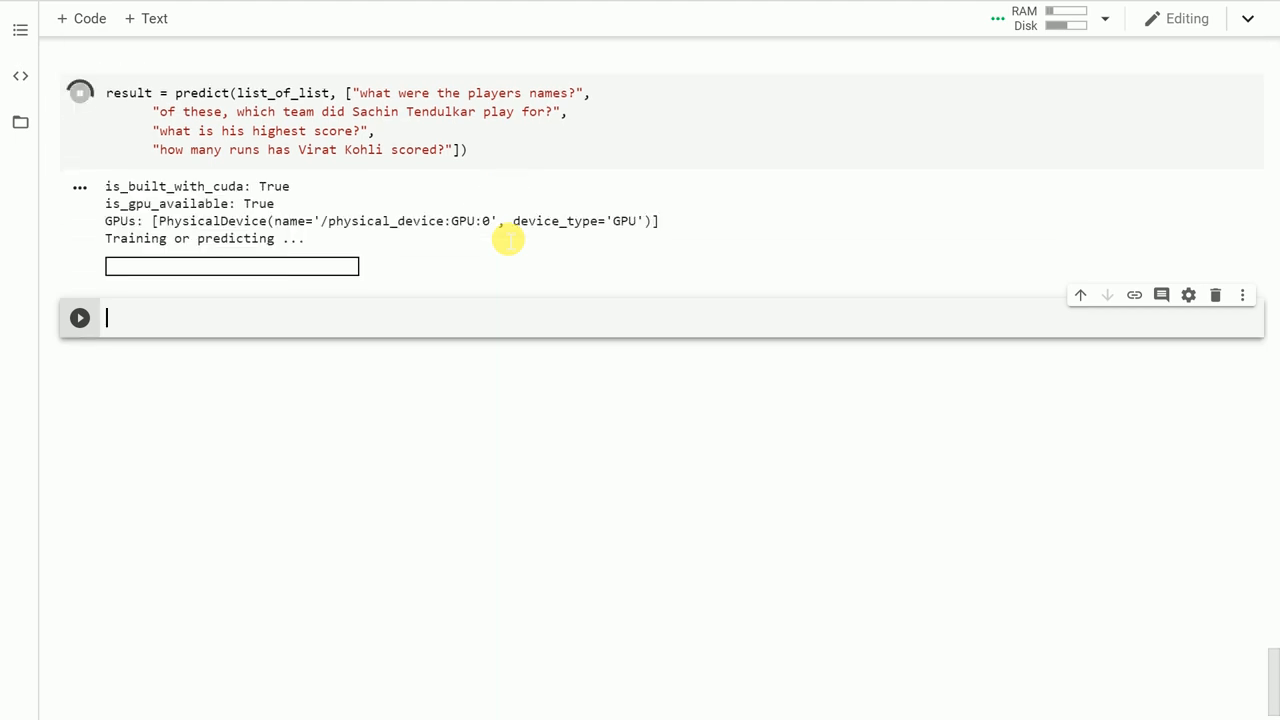
click(79, 317)
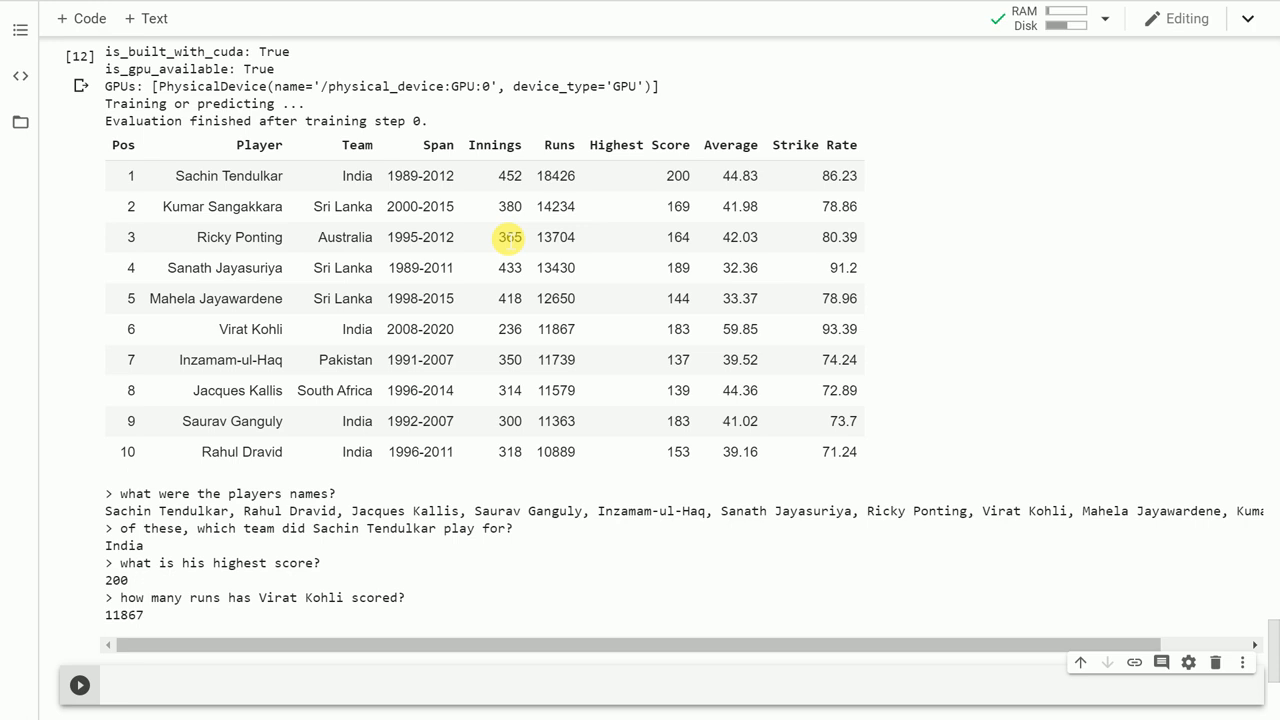
mouse_move(120, 497)
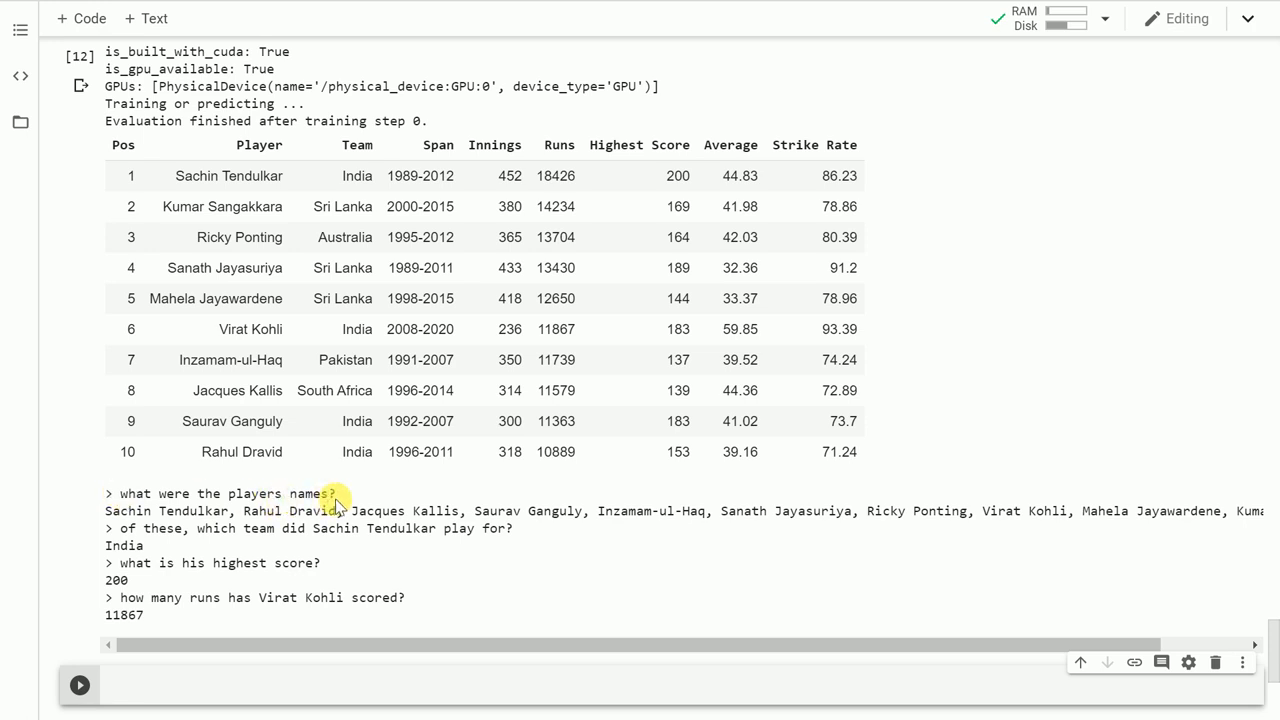
mouse_move(362, 511)
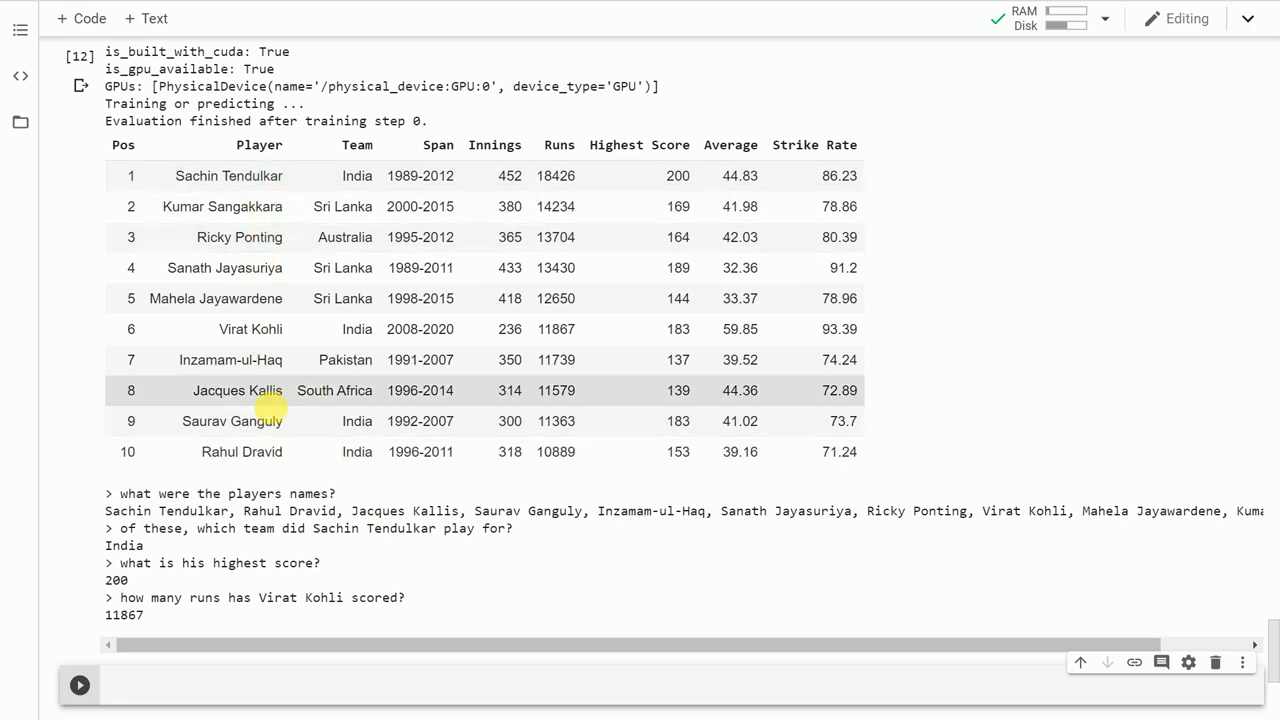
mouse_move(490, 493)
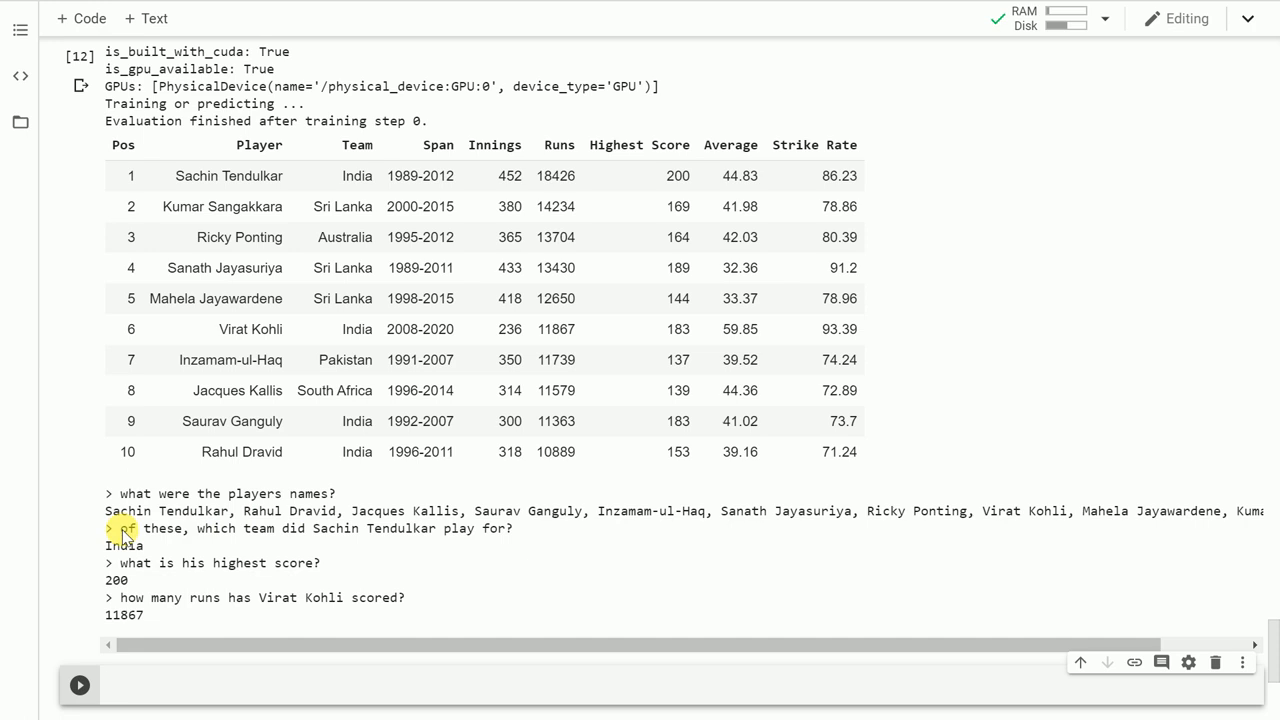
double_click(123, 545)
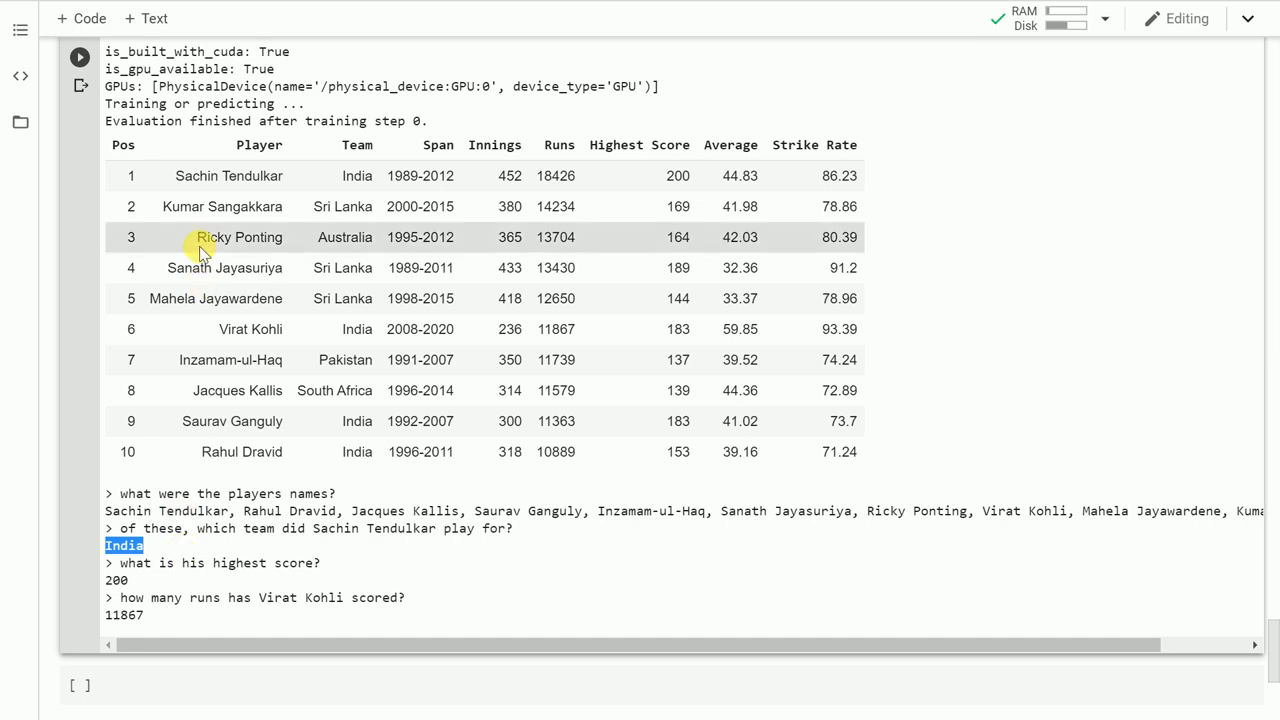
double_click(228, 176)
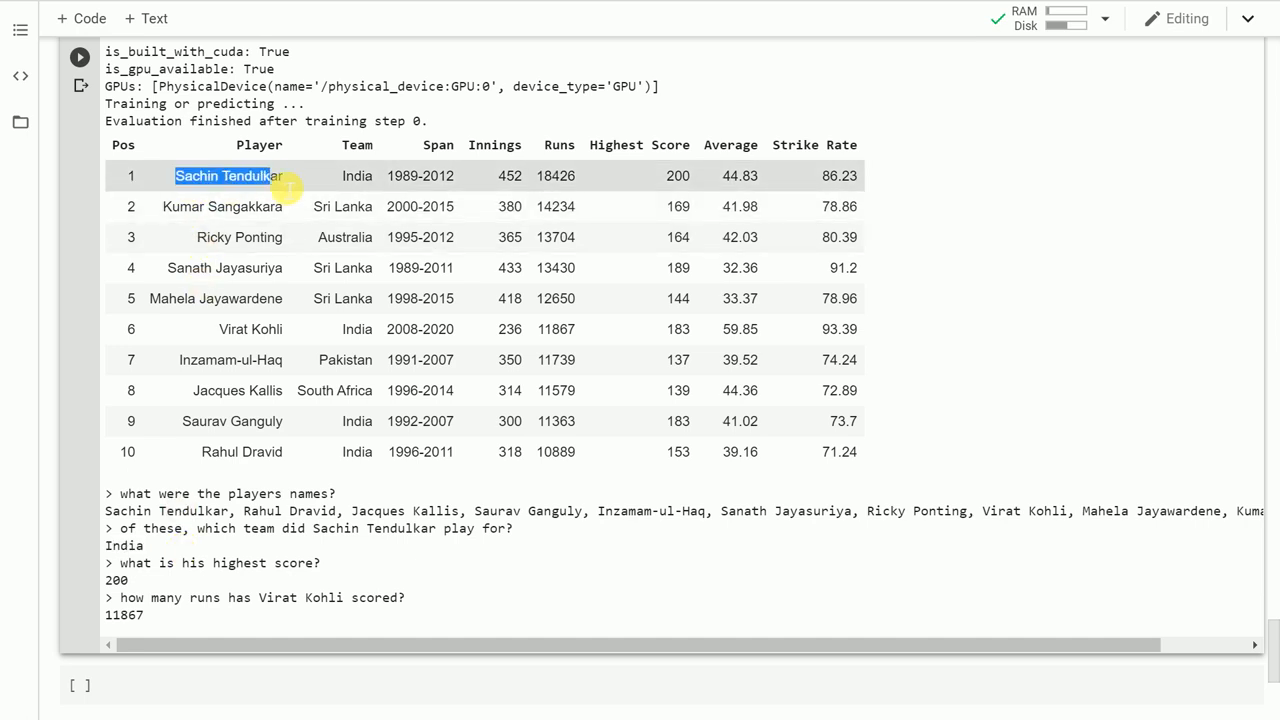
double_click(356, 175)
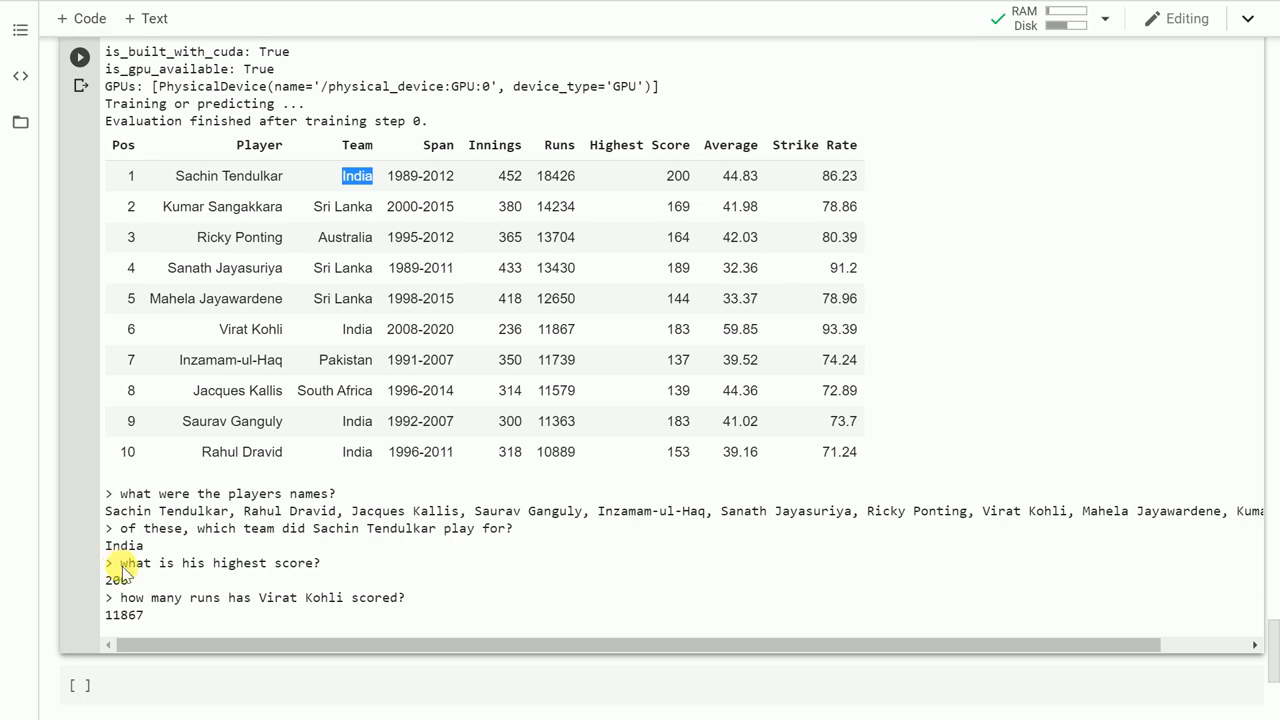
mouse_move(340, 530)
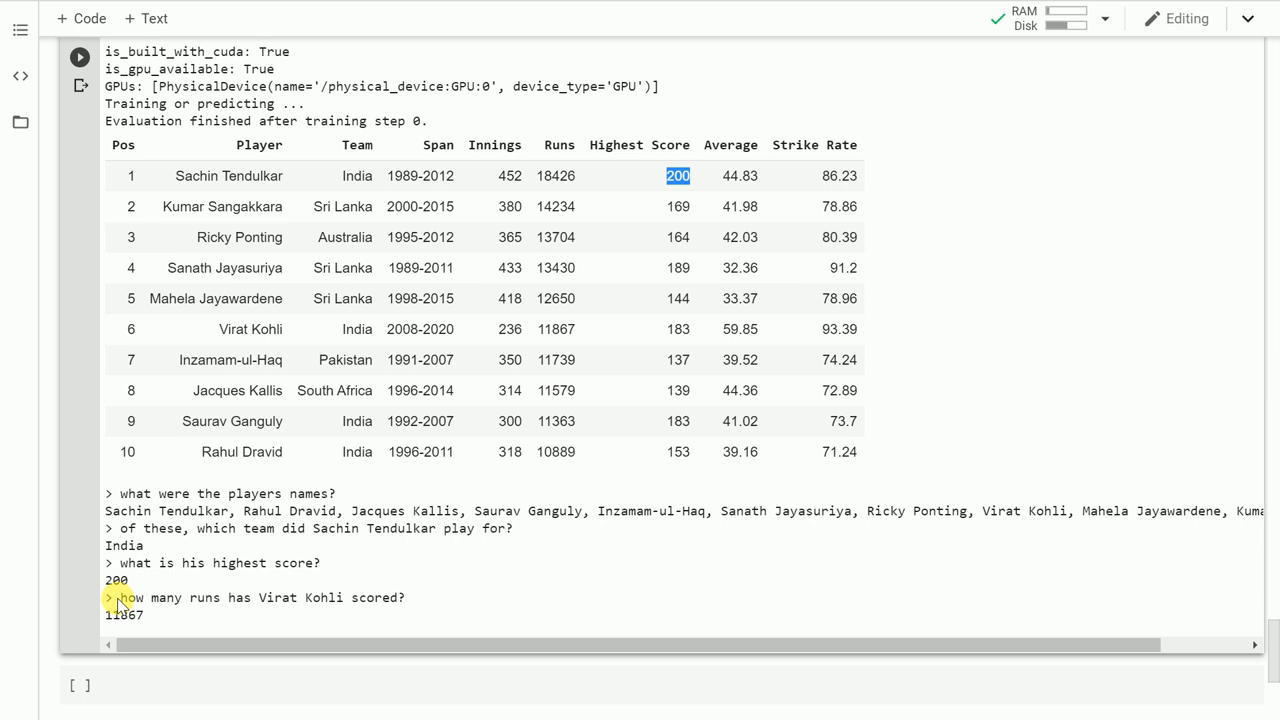
double_click(123, 615)
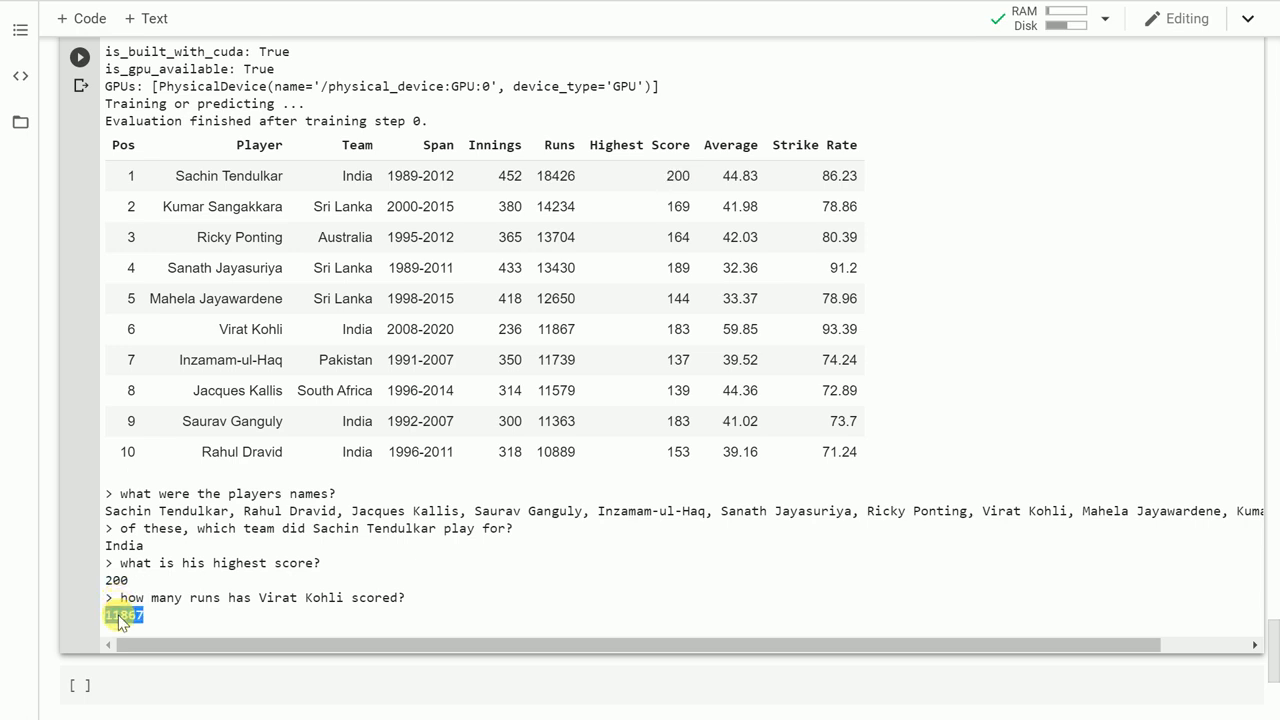
mouse_move(509, 413)
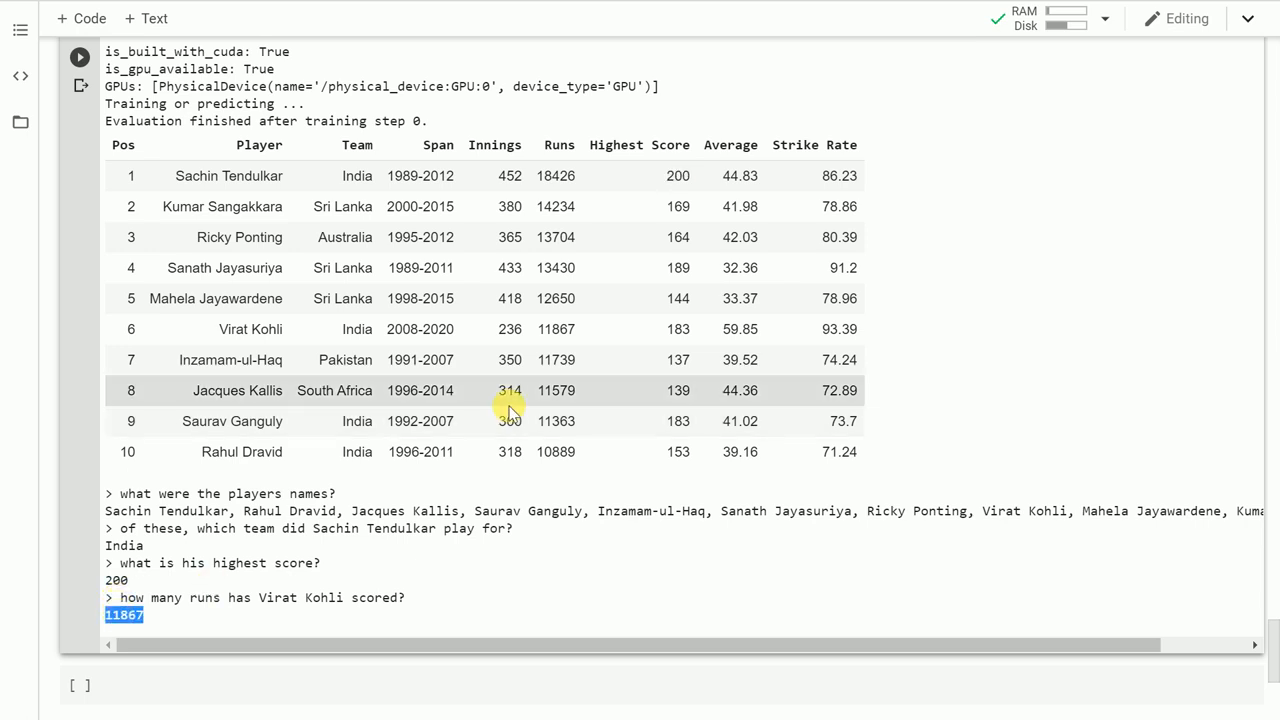